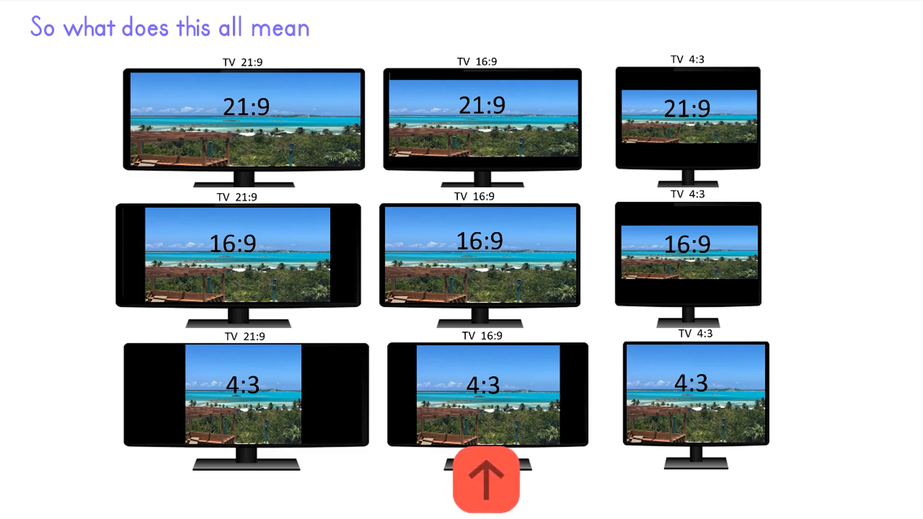
# Create a new adjustment layer from the Project panel's New Item list.
pyautogui.click(485, 479)
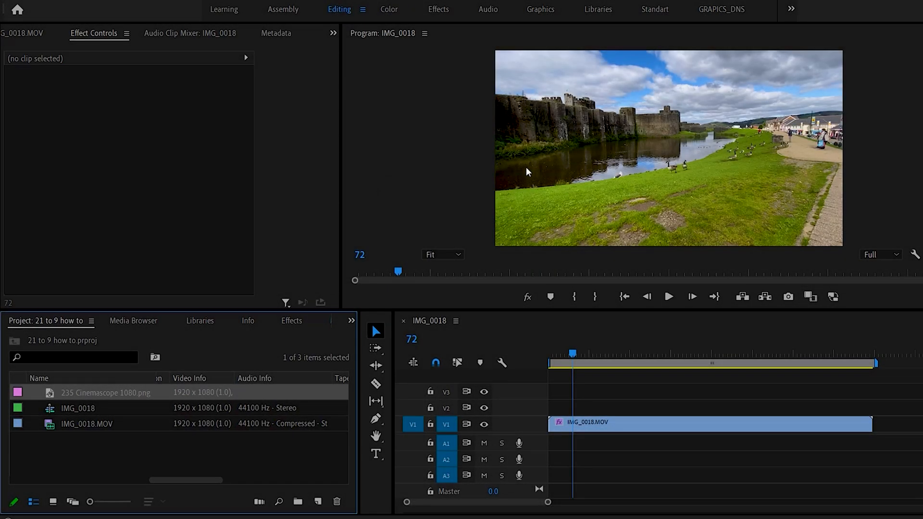
pyautogui.moveTo(187, 421)
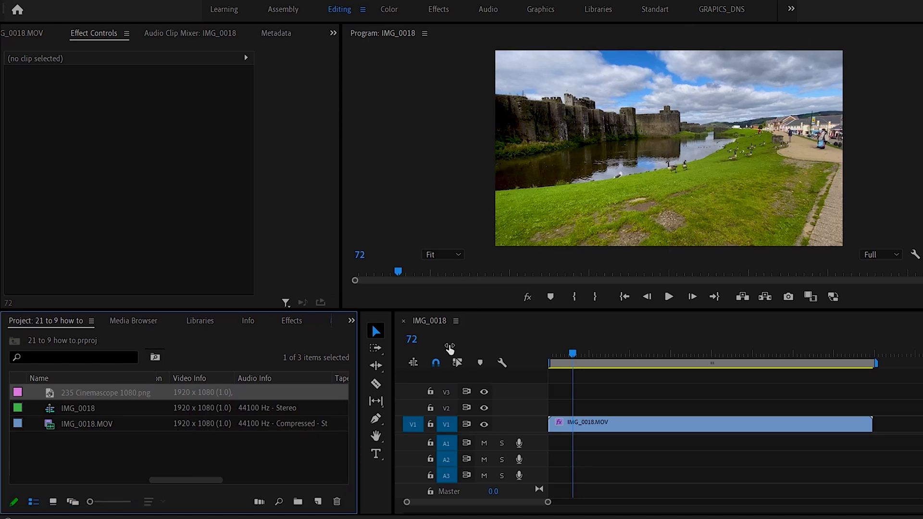
pyautogui.moveTo(519, 84)
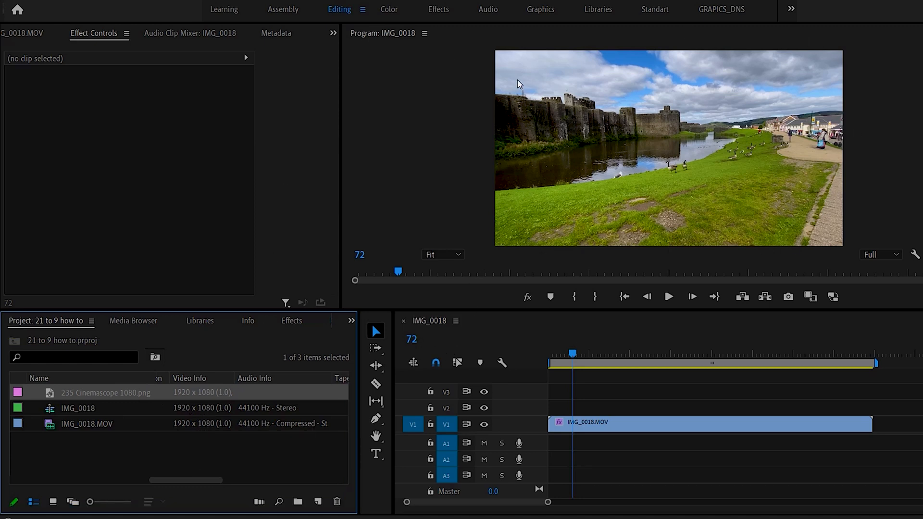
pyautogui.moveTo(818, 241)
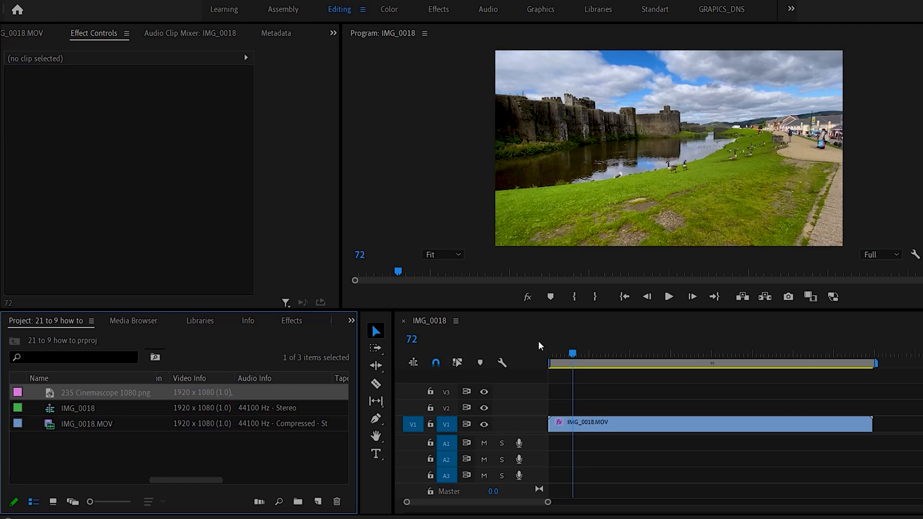
pyautogui.moveTo(559, 336)
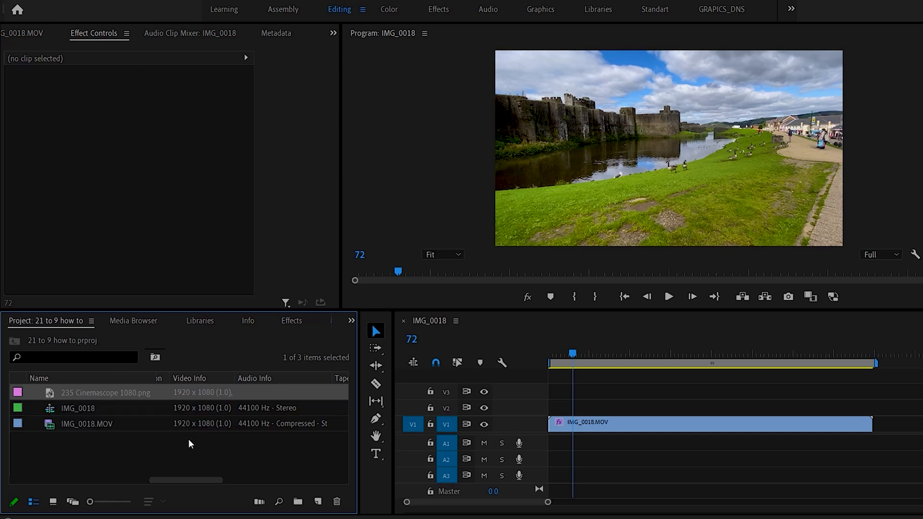
pyautogui.moveTo(71, 394)
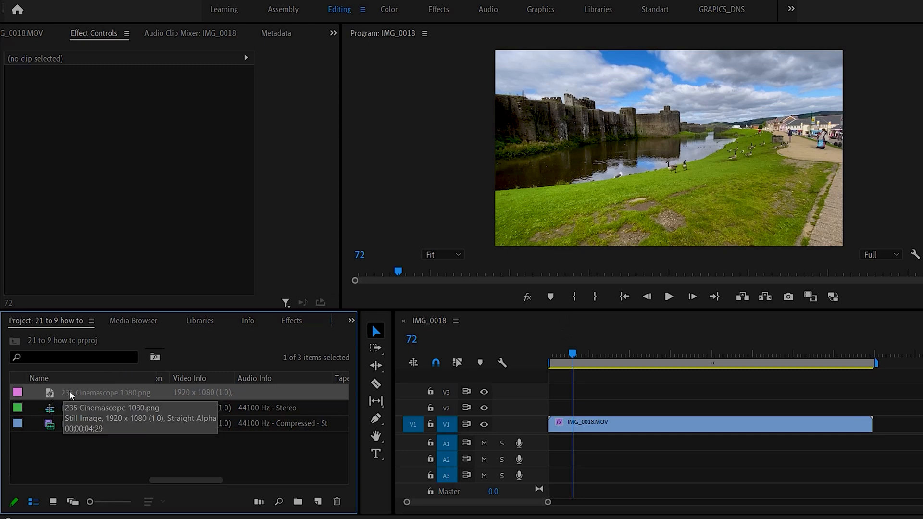
pyautogui.moveTo(189, 336)
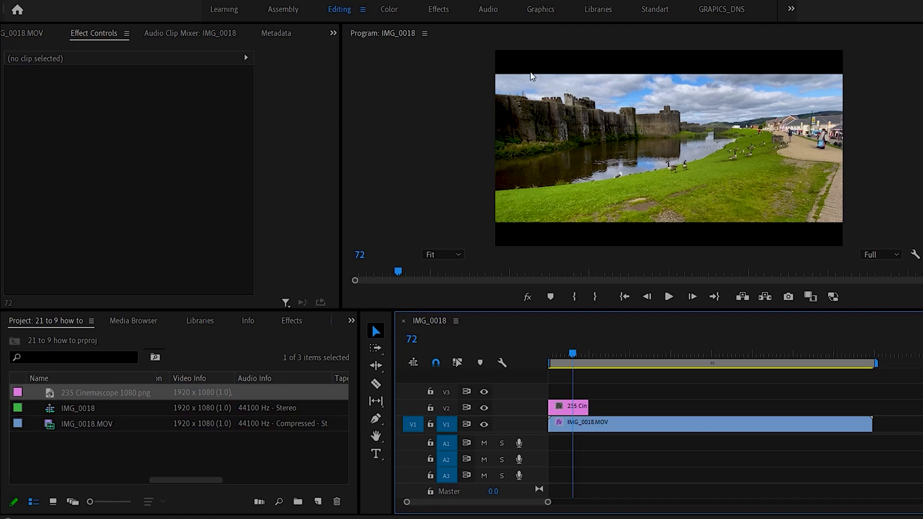
pyautogui.moveTo(635, 252)
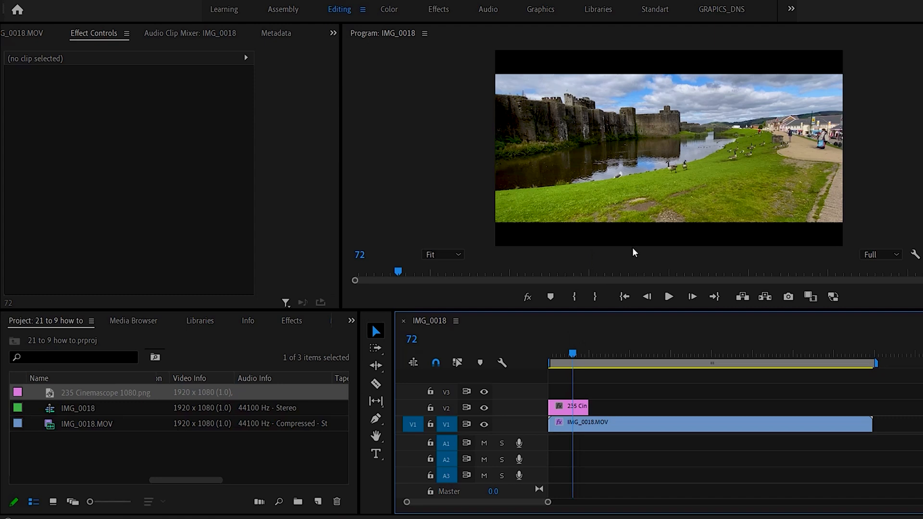
pyautogui.moveTo(585, 257)
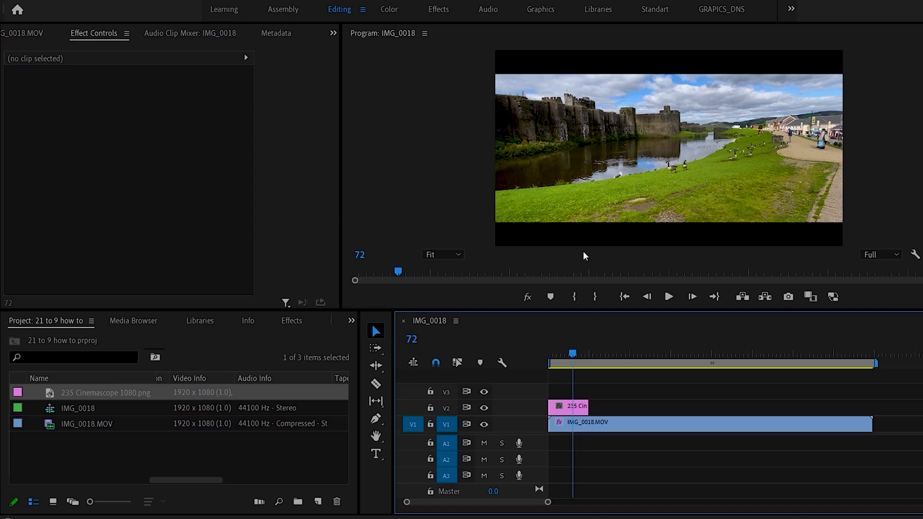
pyautogui.moveTo(606, 233)
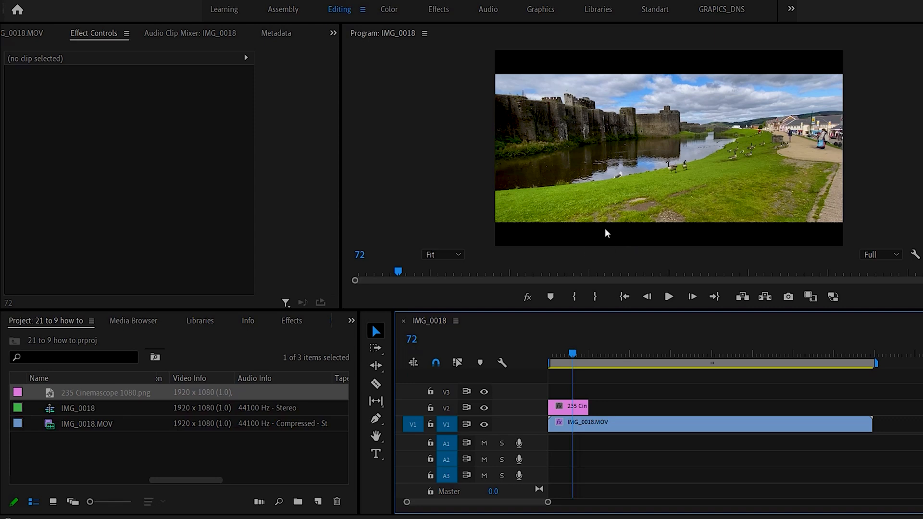
pyautogui.moveTo(807, 118)
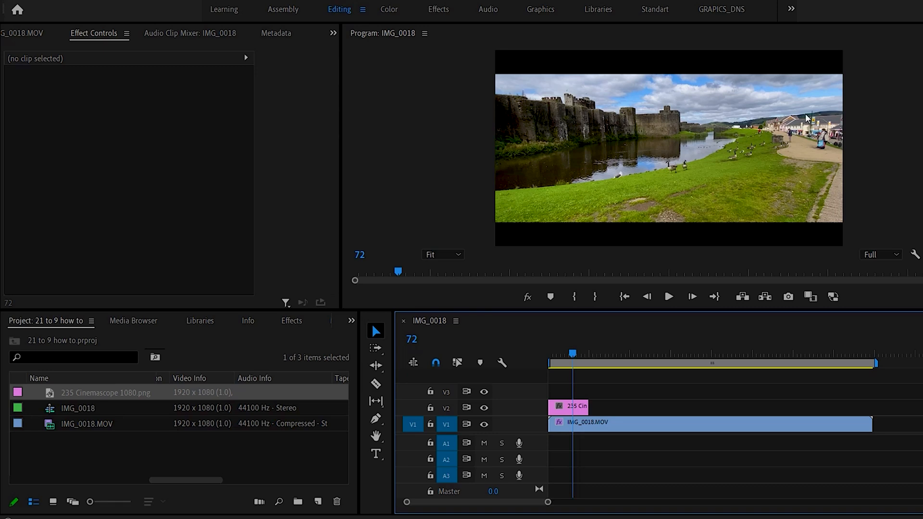
pyautogui.moveTo(732, 229)
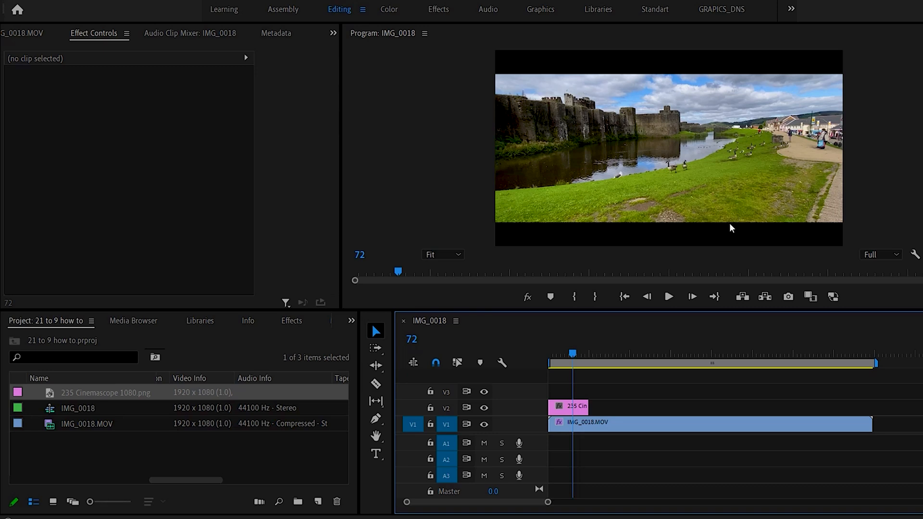
pyautogui.moveTo(783, 203)
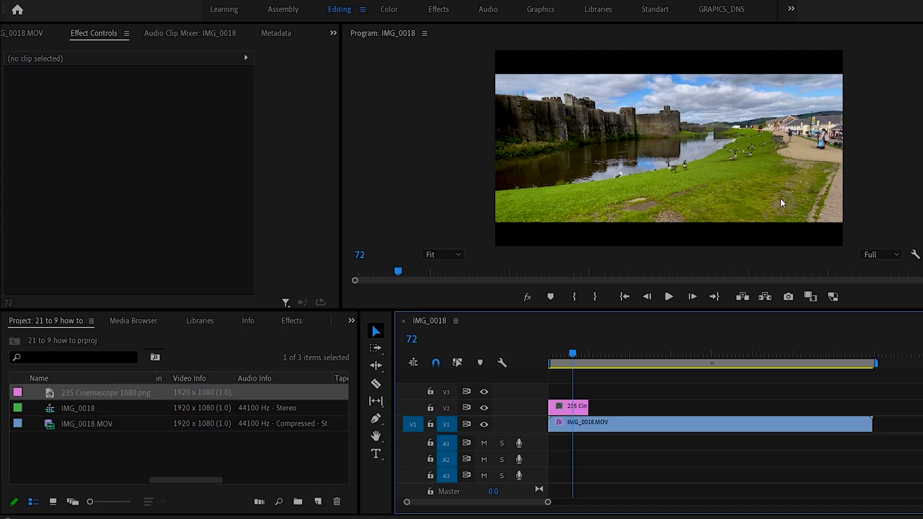
pyautogui.moveTo(756, 175)
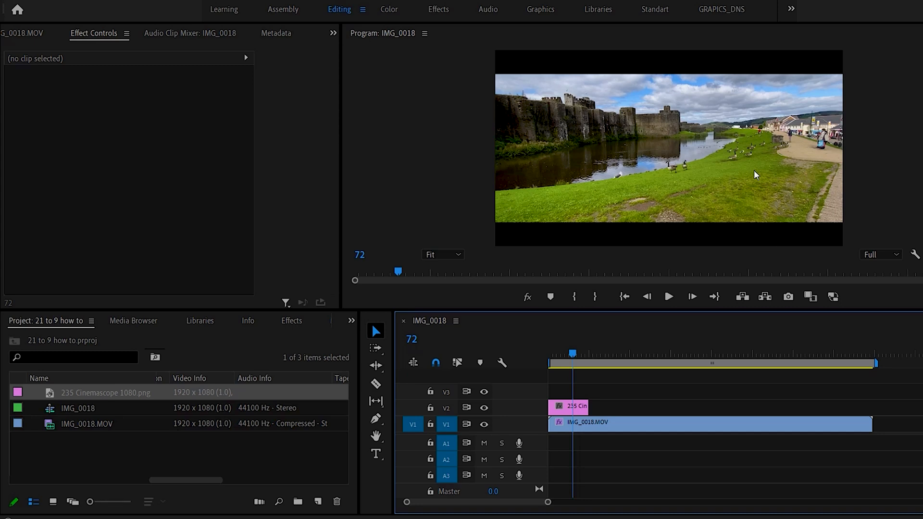
pyautogui.moveTo(656, 45)
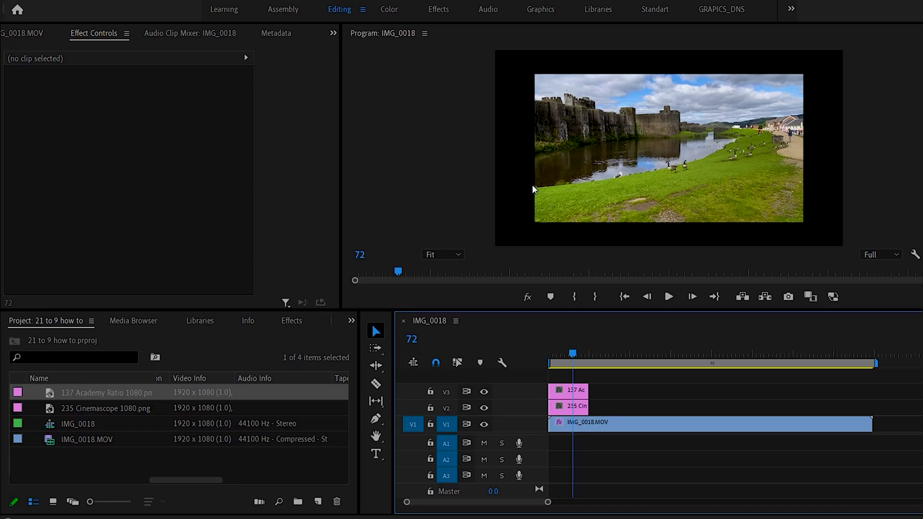
pyautogui.moveTo(530, 245)
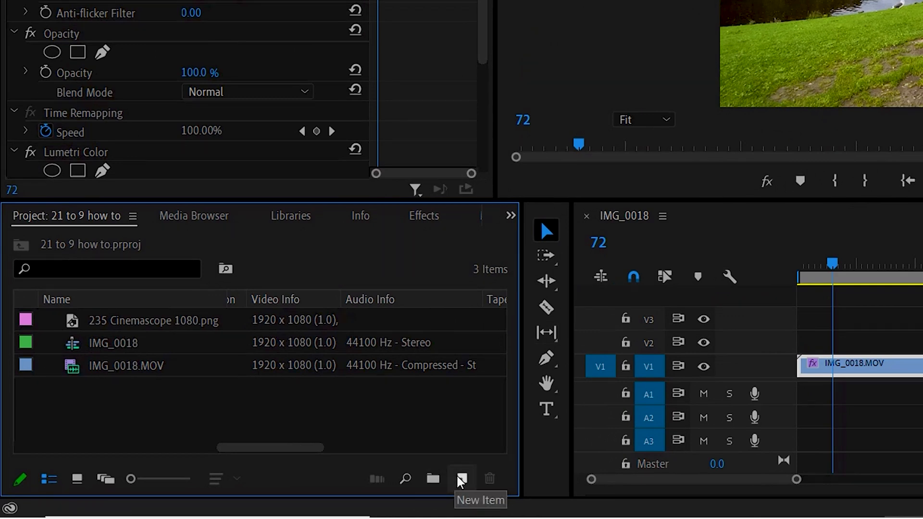
pyautogui.click(462, 478)
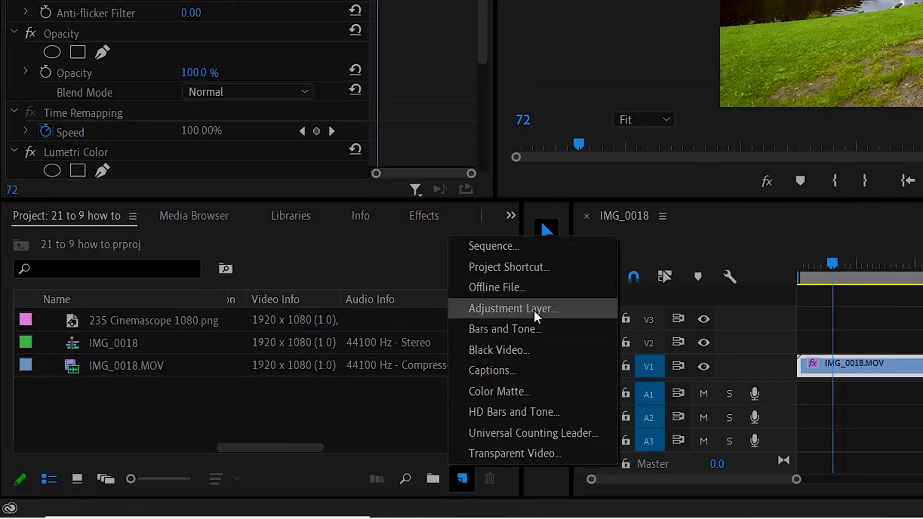
pyautogui.click(511, 309)
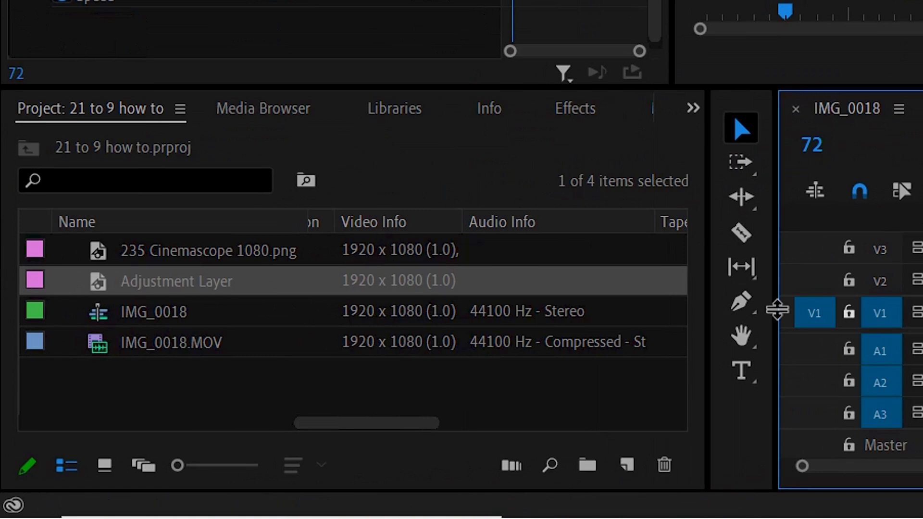
# Search the Effects panel for 'crop' to find the Crop effect.
pyautogui.click(692, 108)
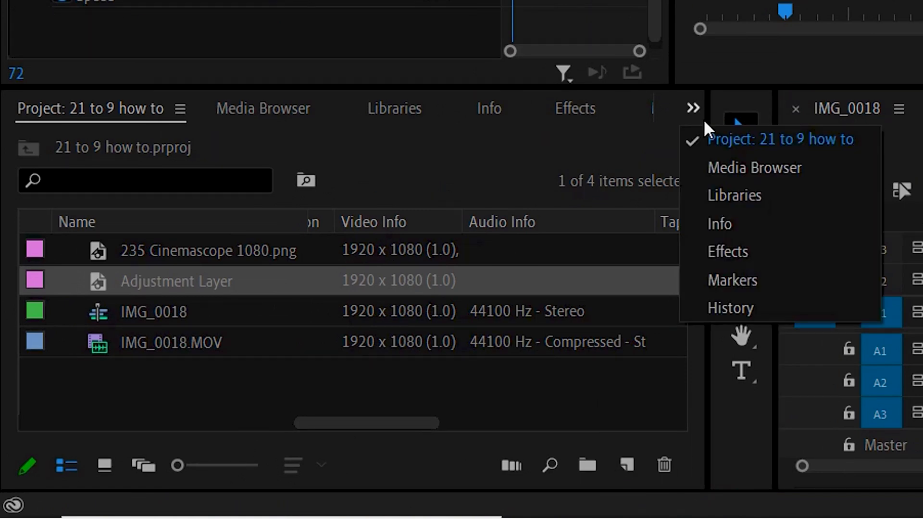
pyautogui.click(726, 251)
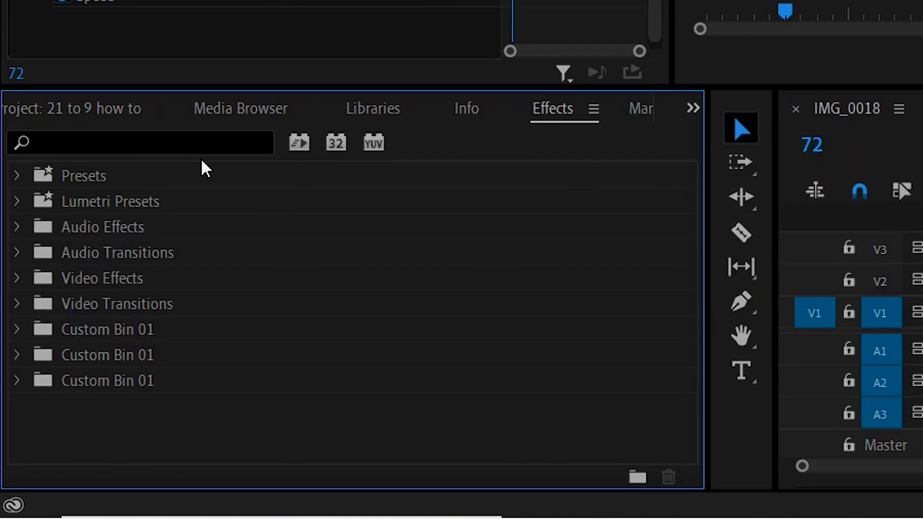
pyautogui.write('crop')
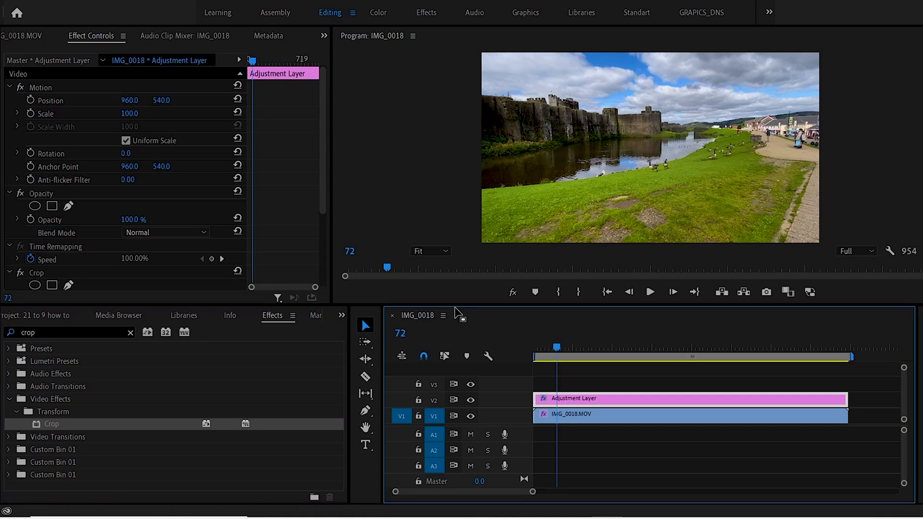
# Set the Crop effect's Top and Bottom to 10% to letterbox the castle shot.
pyautogui.click(532, 347)
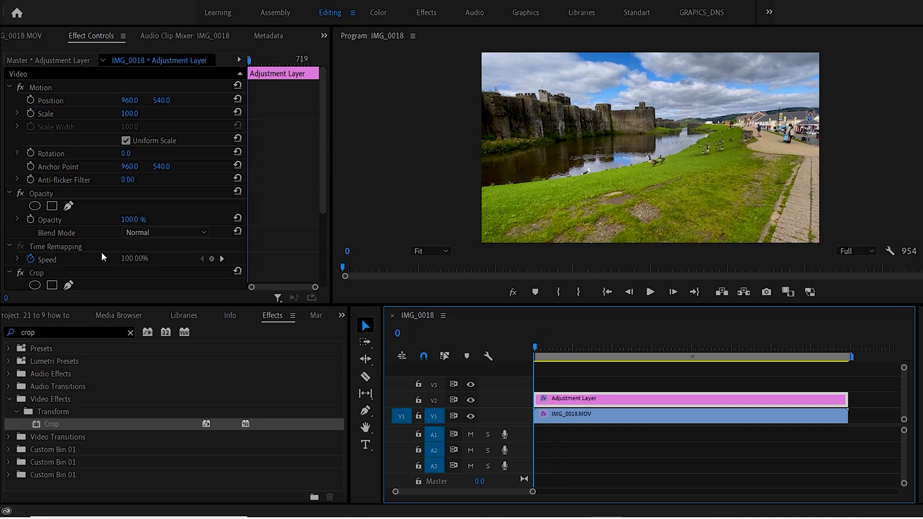
pyautogui.scroll(-3)
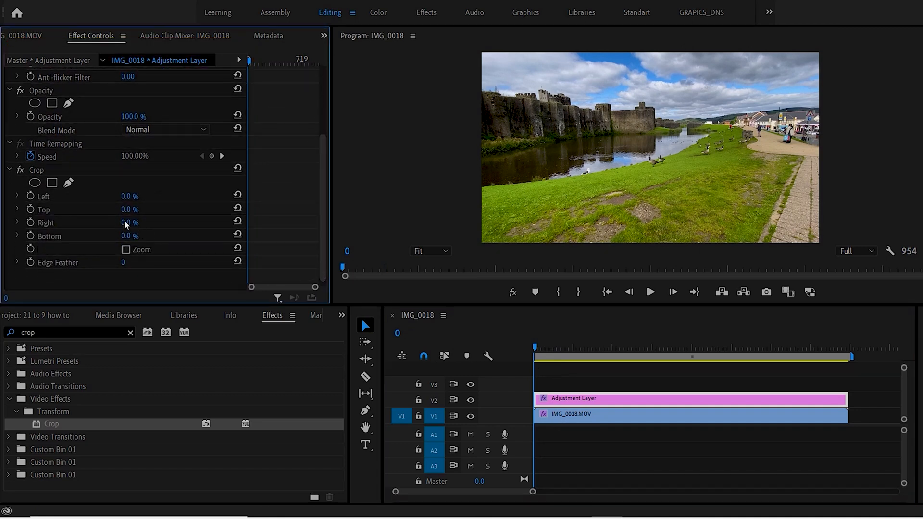
pyautogui.moveTo(129, 209); pyautogui.dragTo(139, 209)
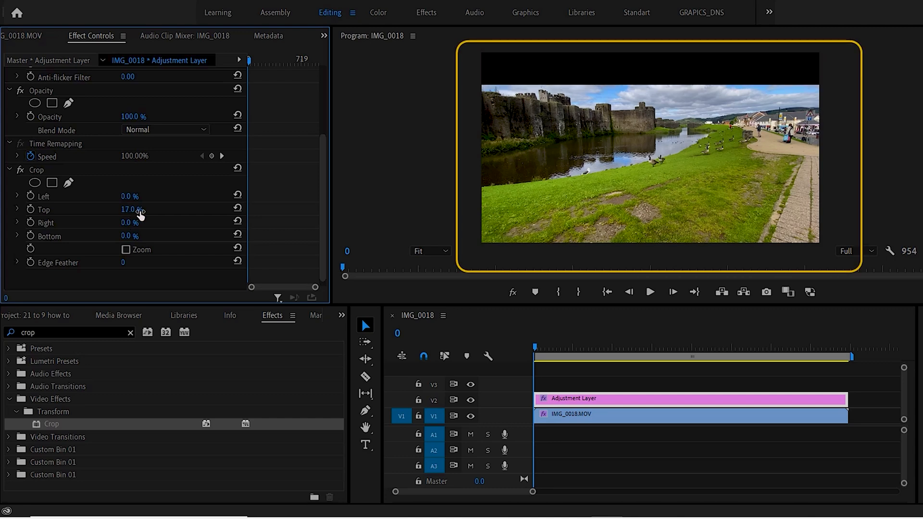
pyautogui.moveTo(135, 209); pyautogui.dragTo(136, 234)
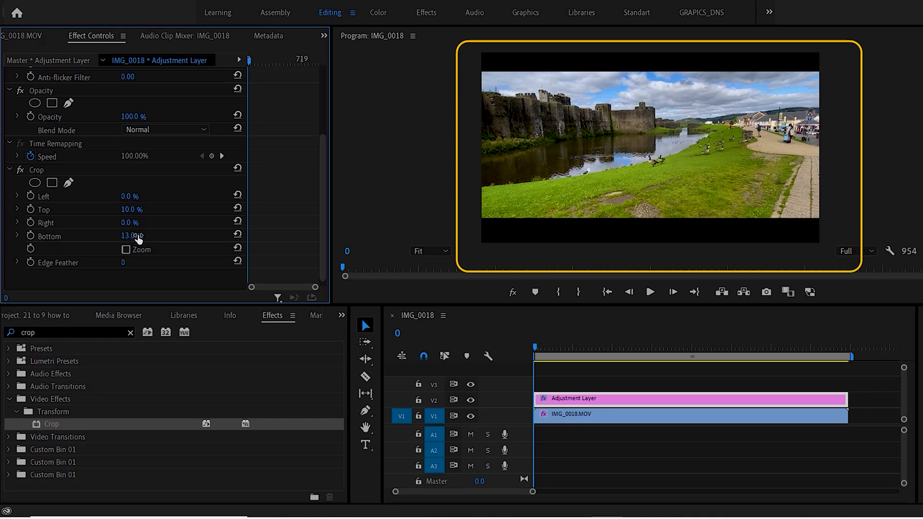
pyautogui.moveTo(135, 236); pyautogui.dragTo(129, 235)
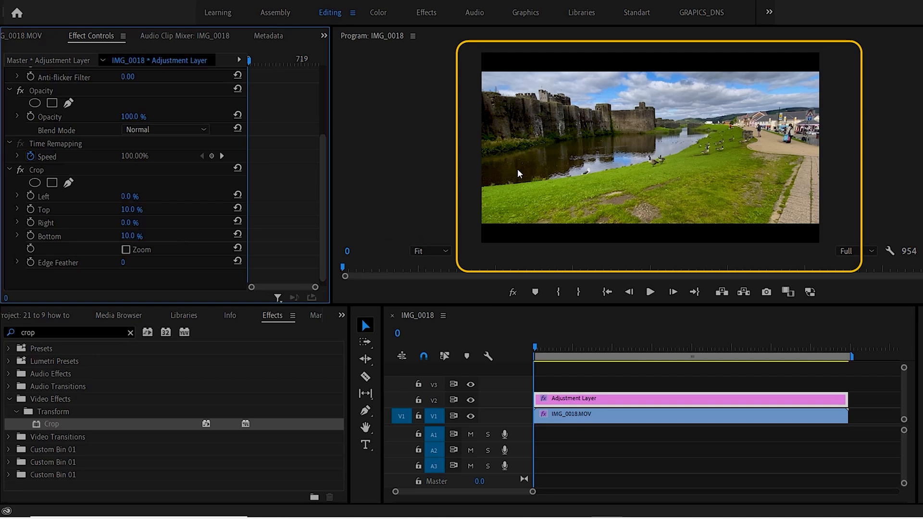
pyautogui.moveTo(533, 333)
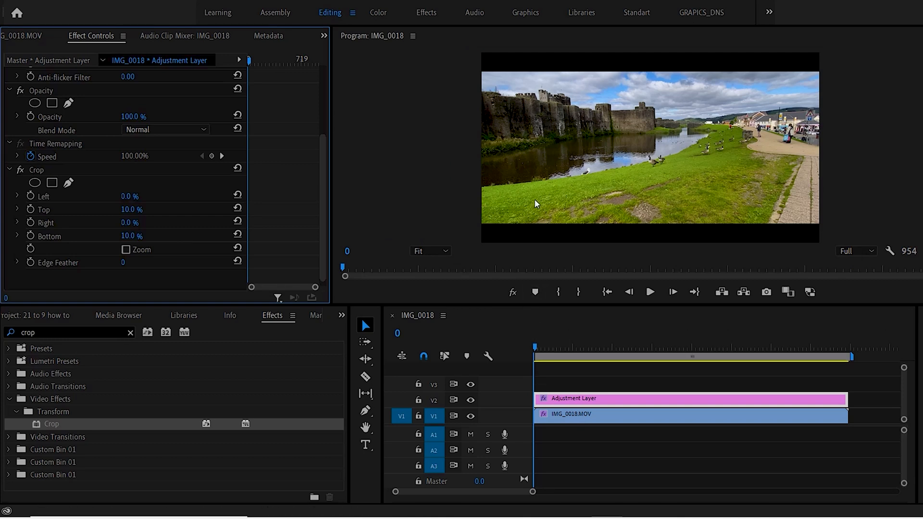
pyautogui.moveTo(540, 249)
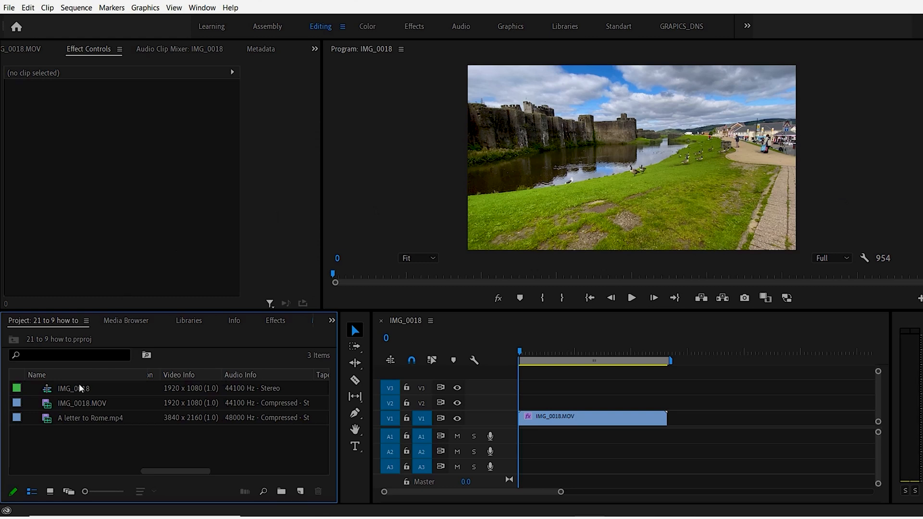
# Set the IMG_0018 sequence's vertical frame size to 823 and accept deleting previews.
pyautogui.click(74, 388)
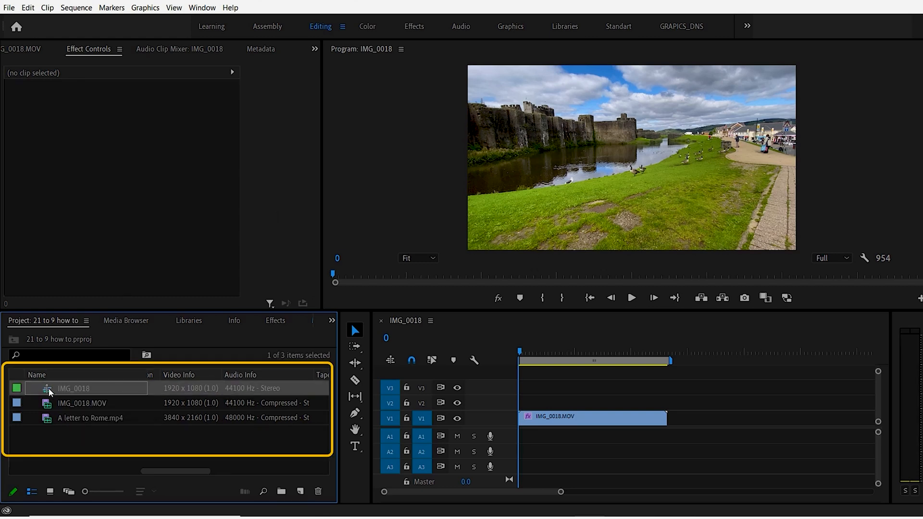
pyautogui.click(76, 7)
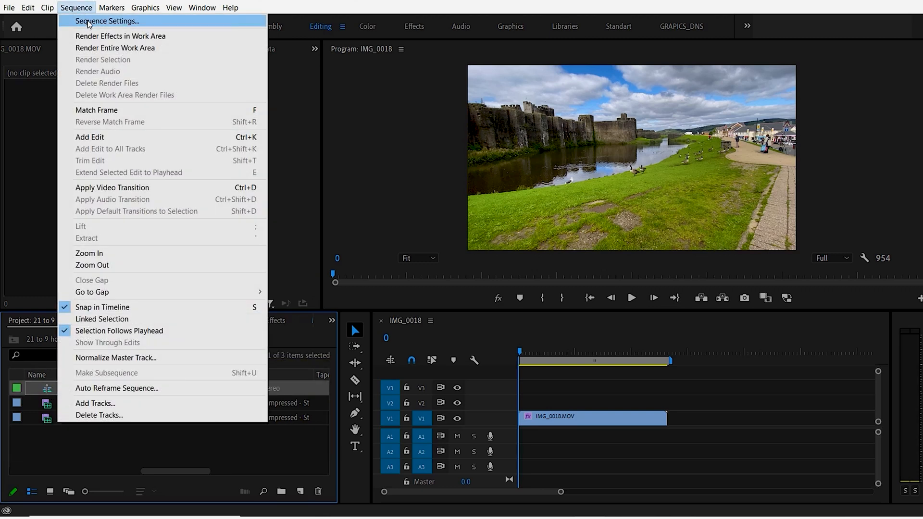
pyautogui.click(108, 21)
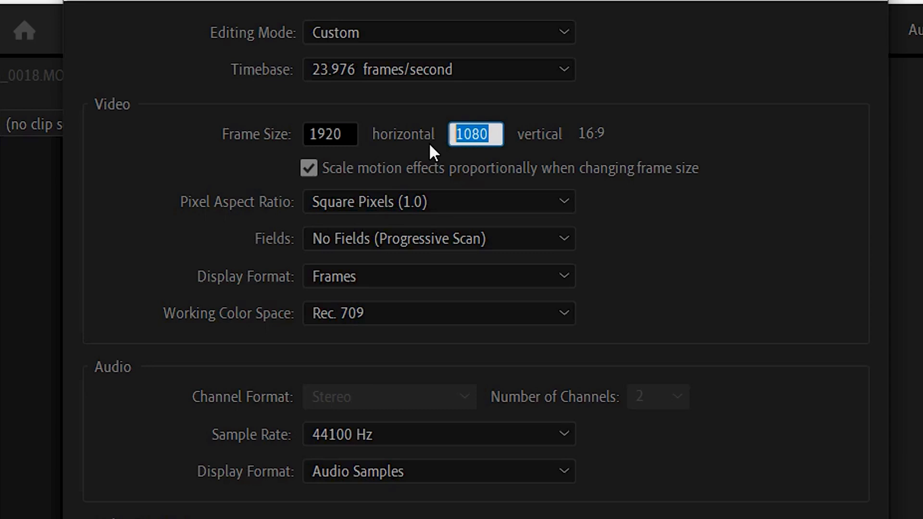
pyautogui.write('823')
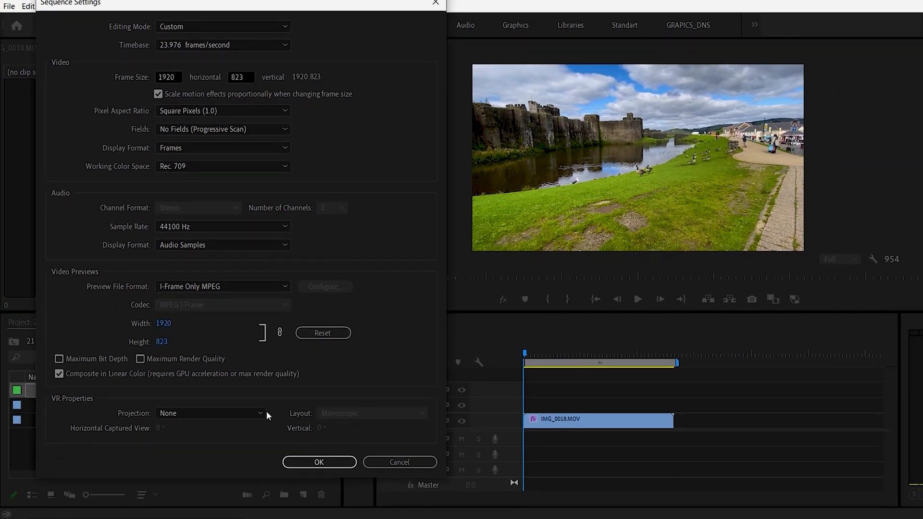
pyautogui.click(318, 462)
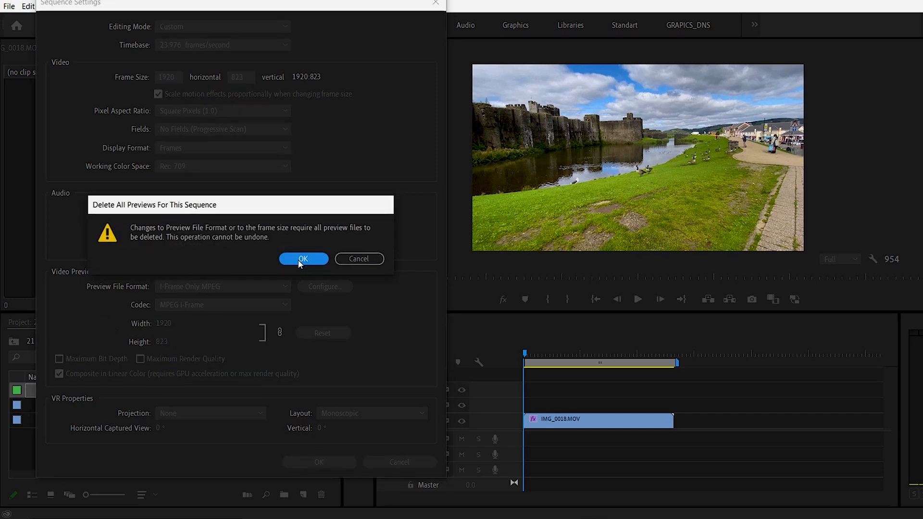
pyautogui.click(303, 259)
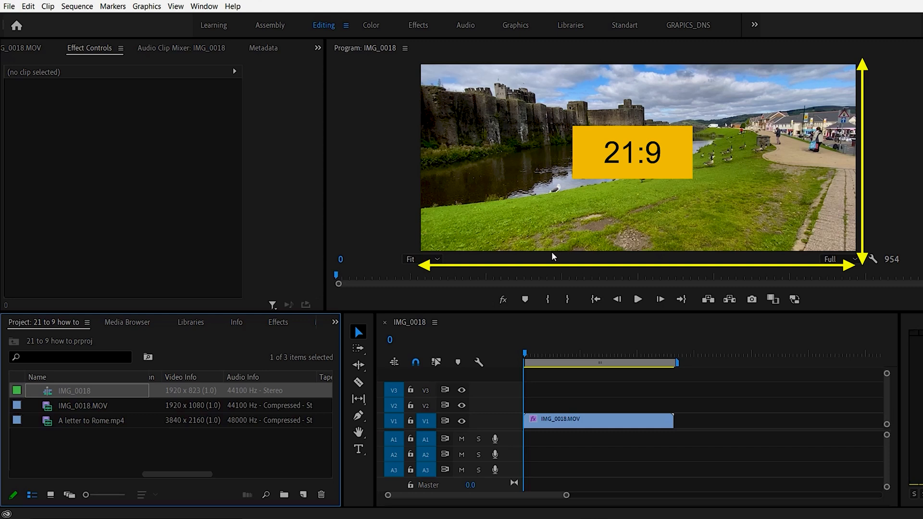
pyautogui.moveTo(773, 240)
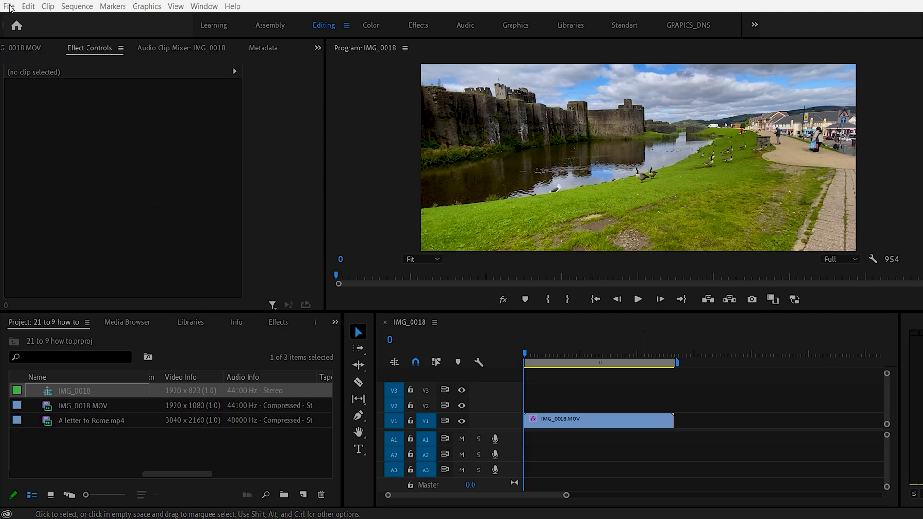
# Start a new sequence in Custom editing mode.
pyautogui.click(9, 6)
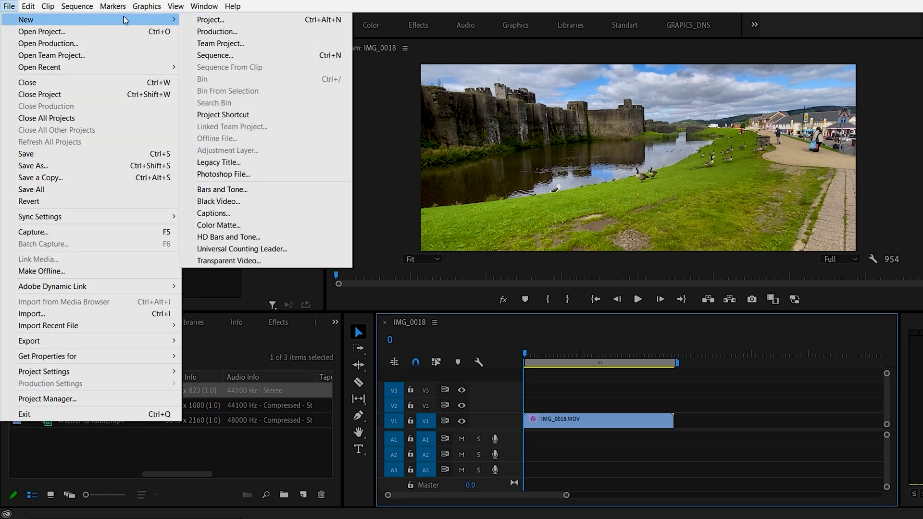
pyautogui.click(215, 56)
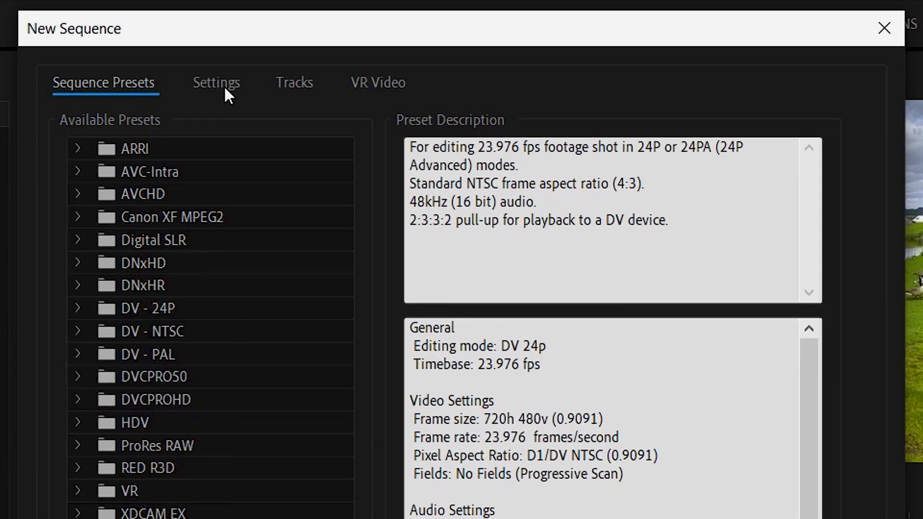
pyautogui.click(215, 82)
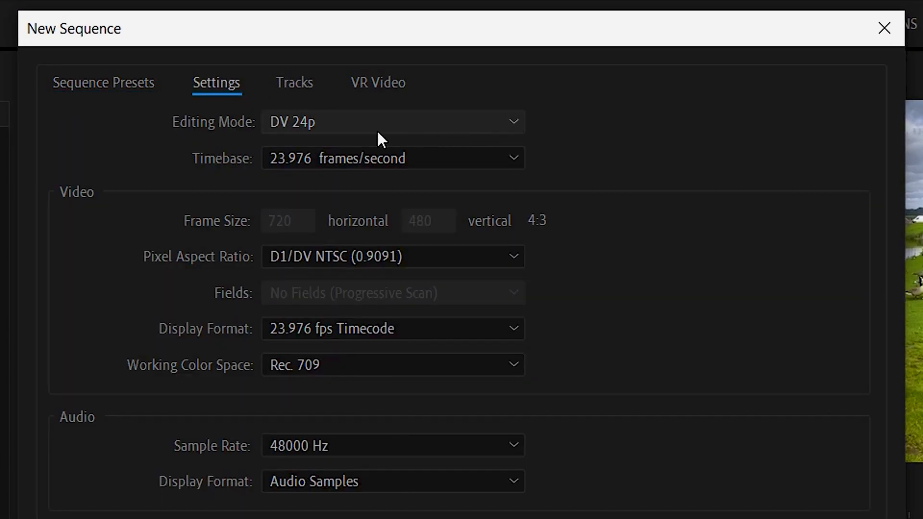
pyautogui.click(393, 122)
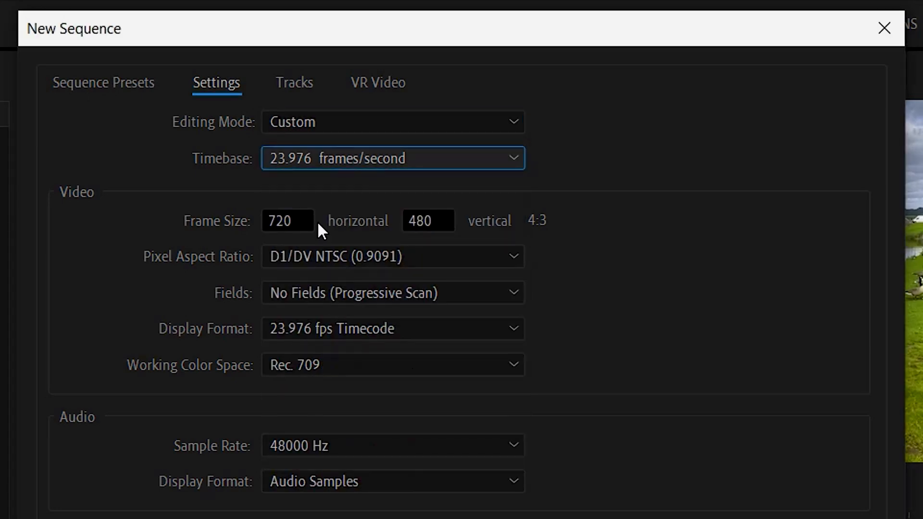
pyautogui.moveTo(302, 190)
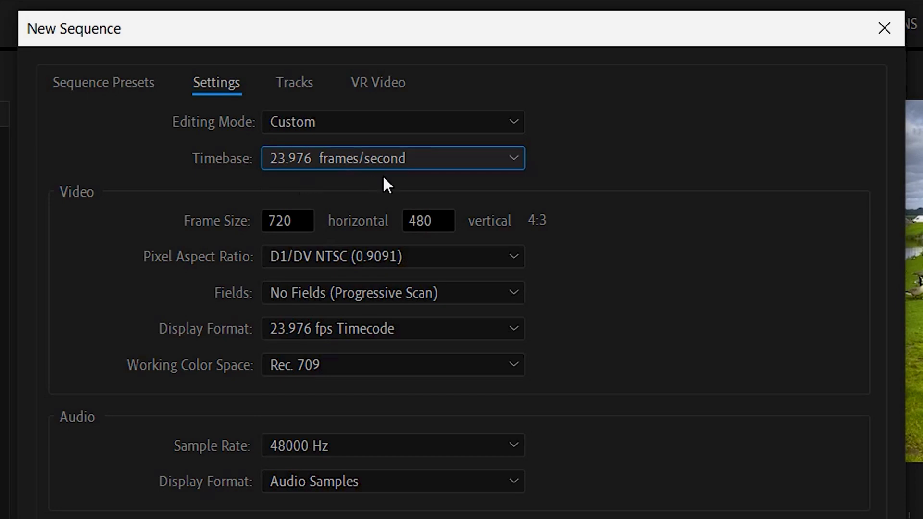
# Give it a 1920×823 frame with square pixels and create it as Sequence 02.
pyautogui.click(287, 221)
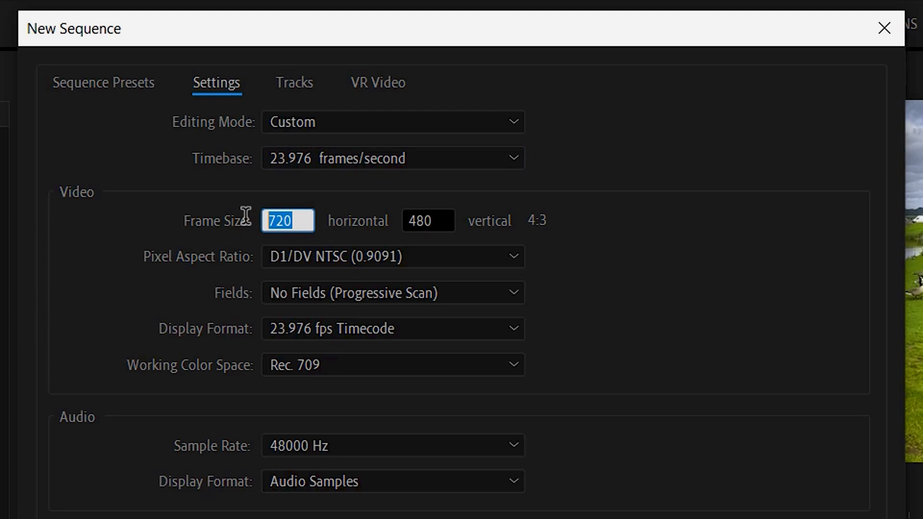
pyautogui.write('1920')
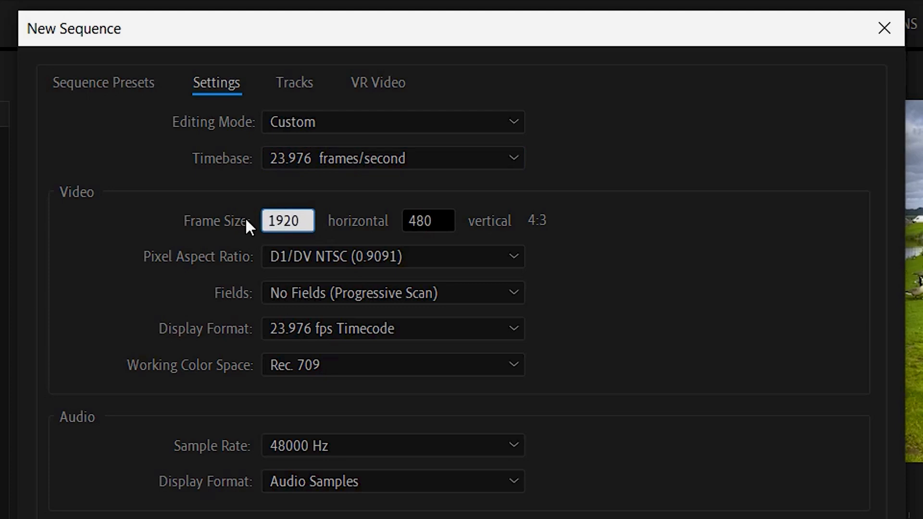
pyautogui.click(428, 221)
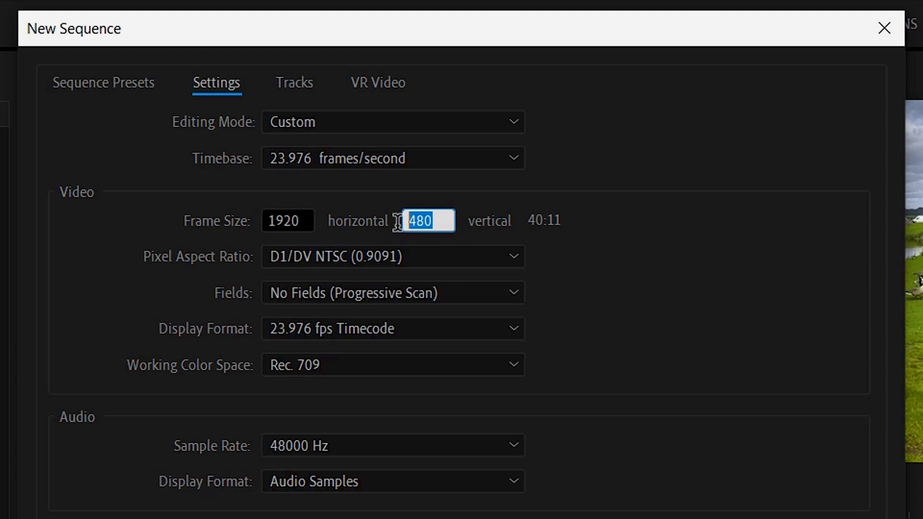
pyautogui.write('823')
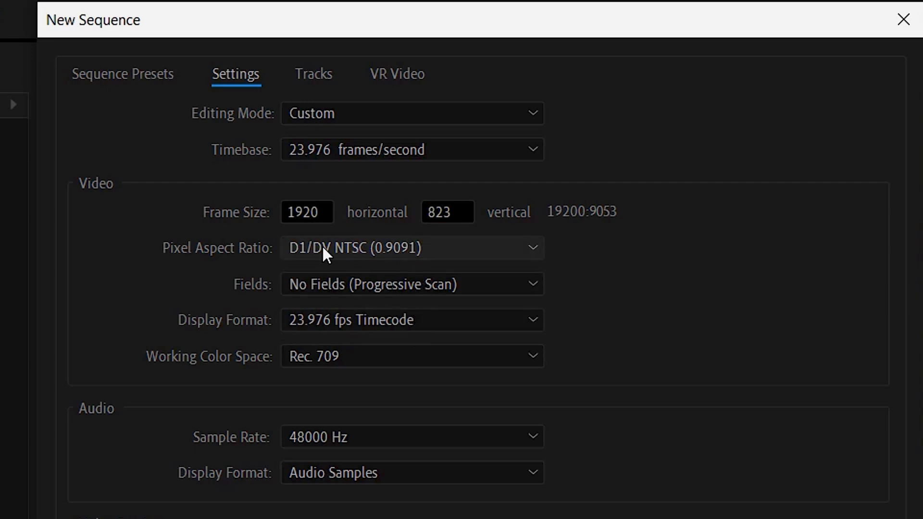
pyautogui.moveTo(178, 264)
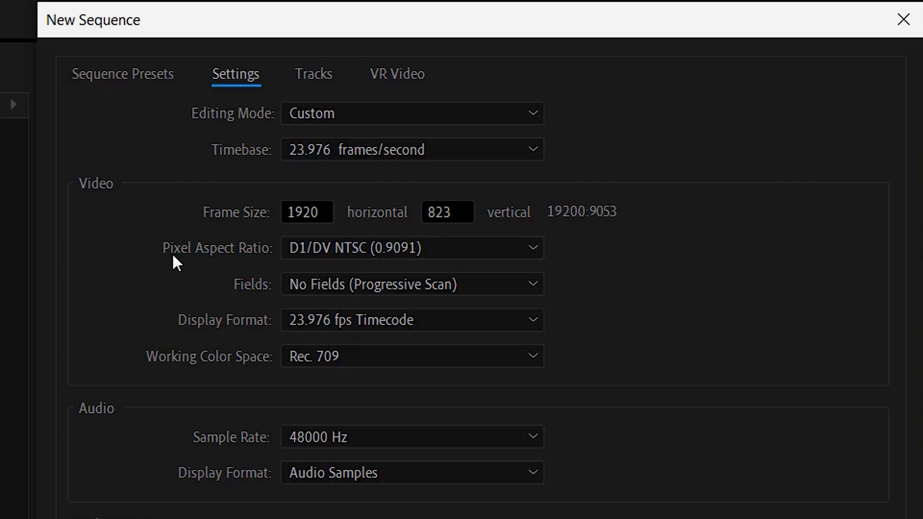
pyautogui.click(411, 248)
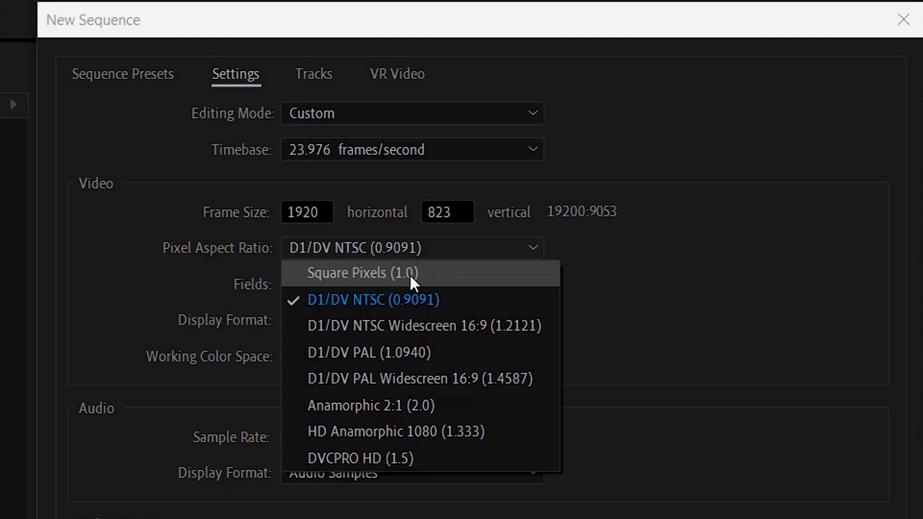
pyautogui.click(363, 272)
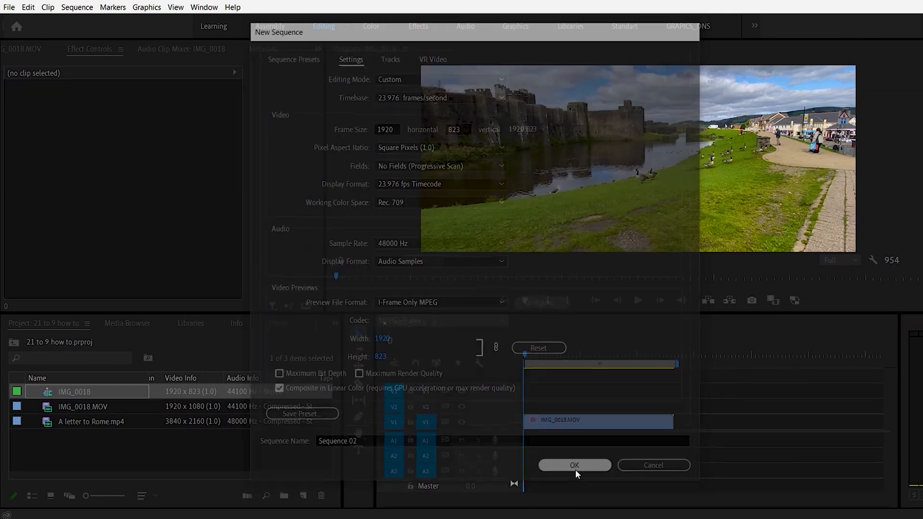
pyautogui.click(574, 465)
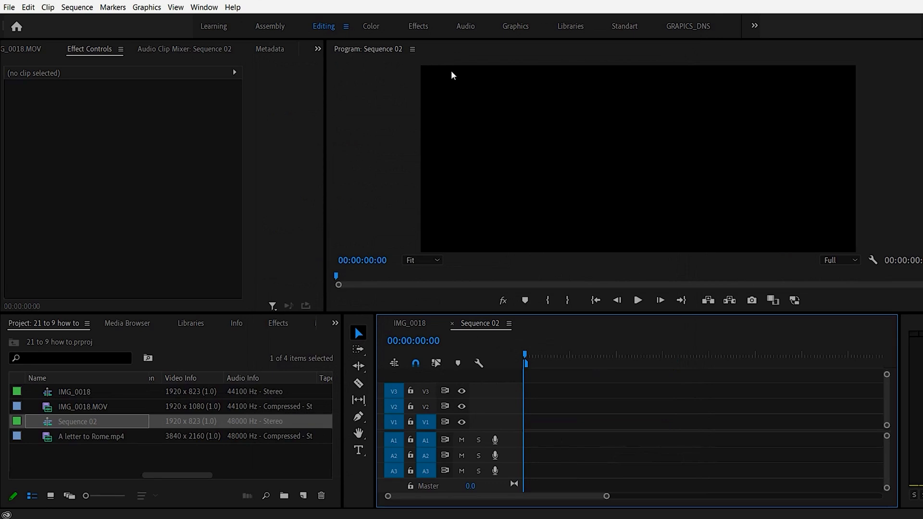
pyautogui.moveTo(450, 213)
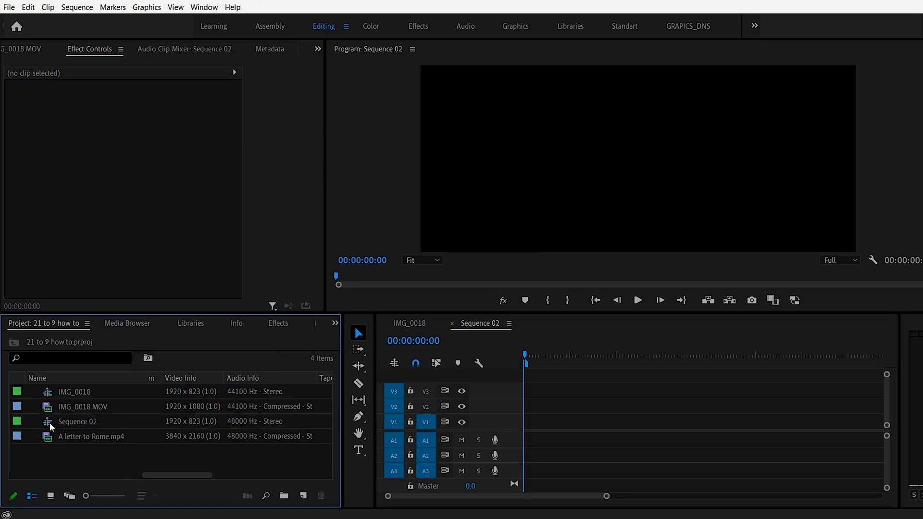
pyautogui.click(76, 422)
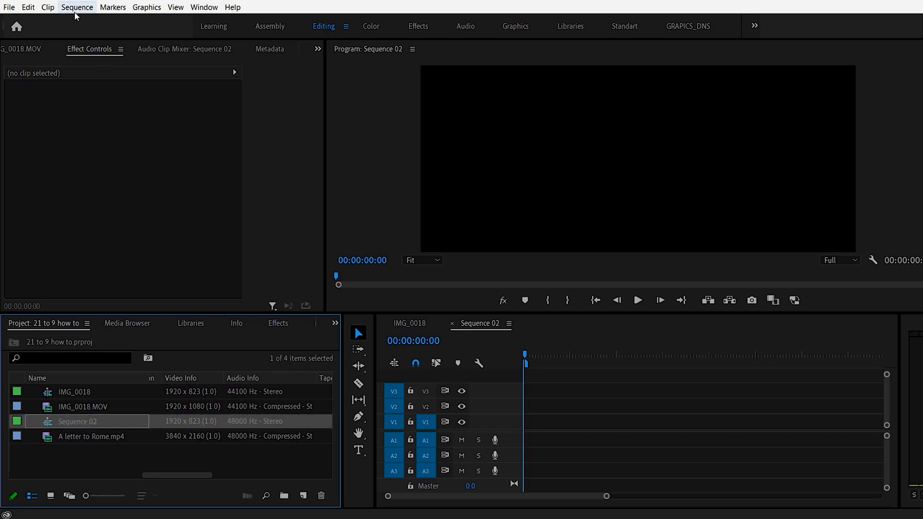
pyautogui.click(77, 7)
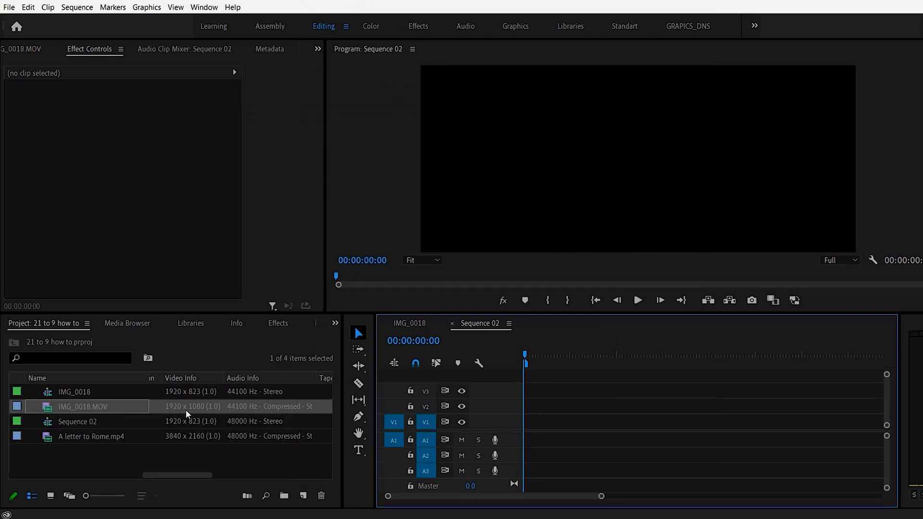
# Place IMG_0018.MOV on V1 of Sequence 02, keeping the existing 1920×823 settings.
pyautogui.moveTo(86, 406); pyautogui.dragTo(599, 422)
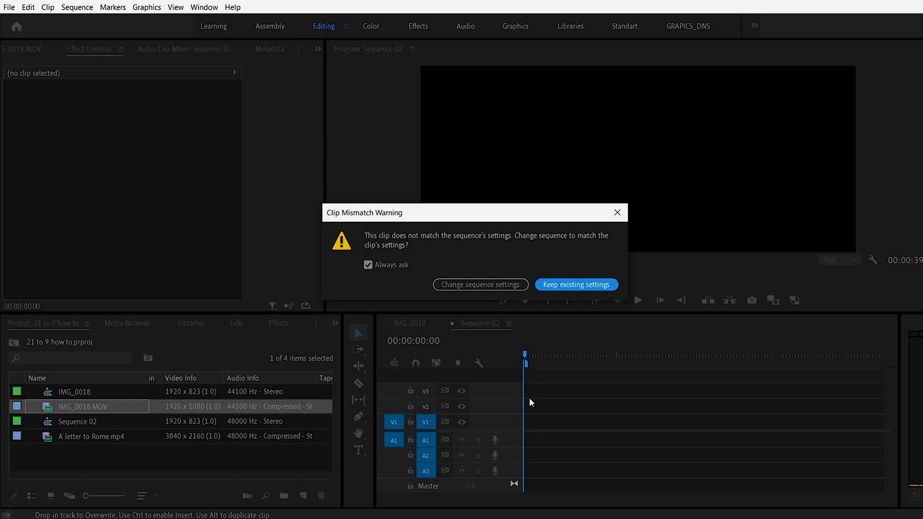
pyautogui.click(576, 284)
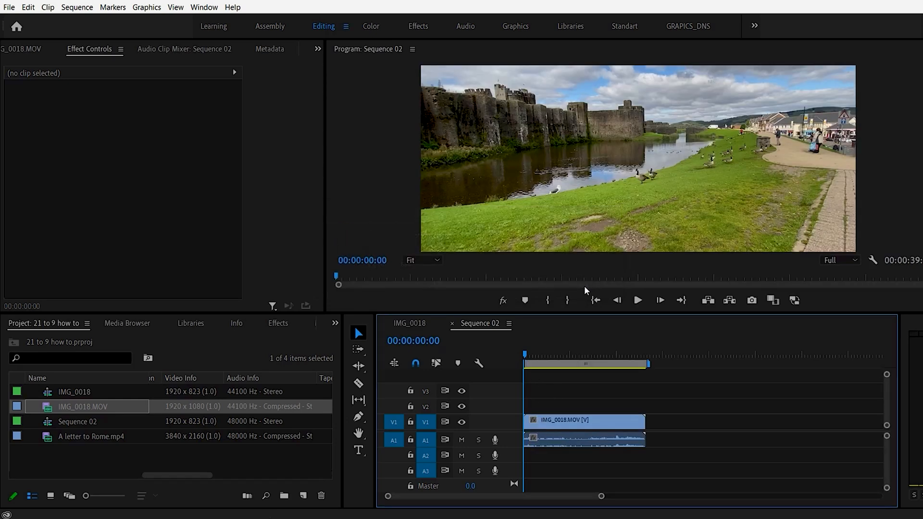
pyautogui.moveTo(728, 247)
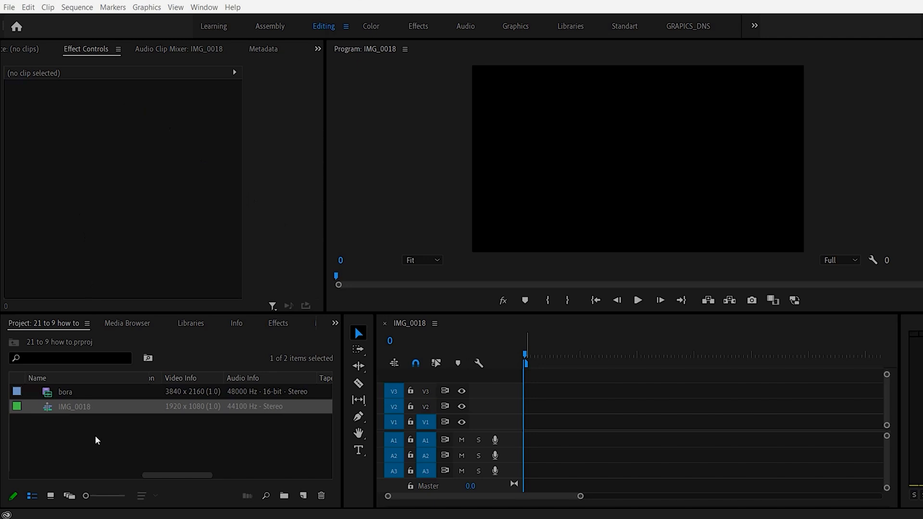
# Start a new sequence and switch its editing mode to Custom.
pyautogui.click(8, 7)
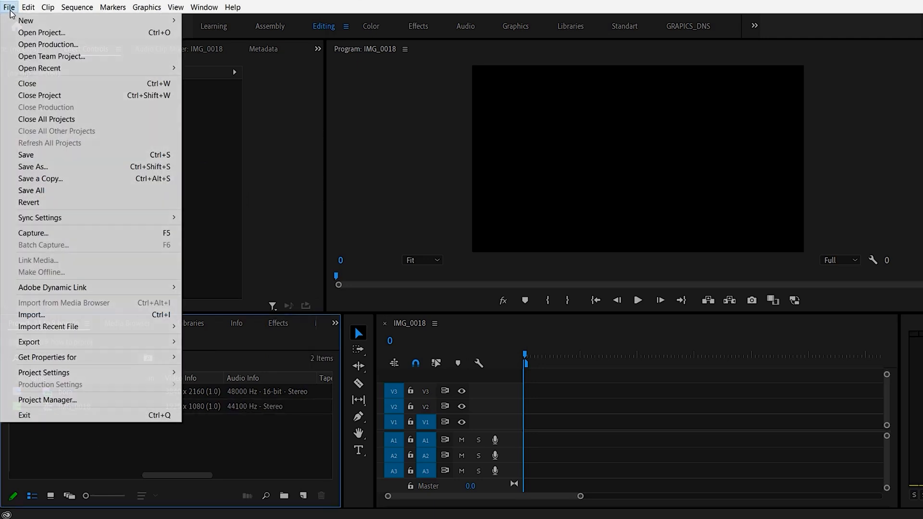
pyautogui.moveTo(25, 20)
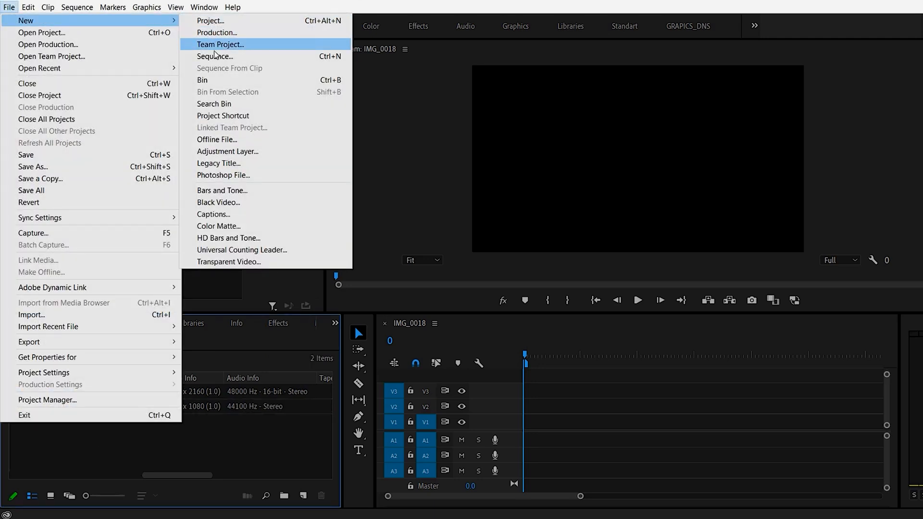
pyautogui.click(215, 56)
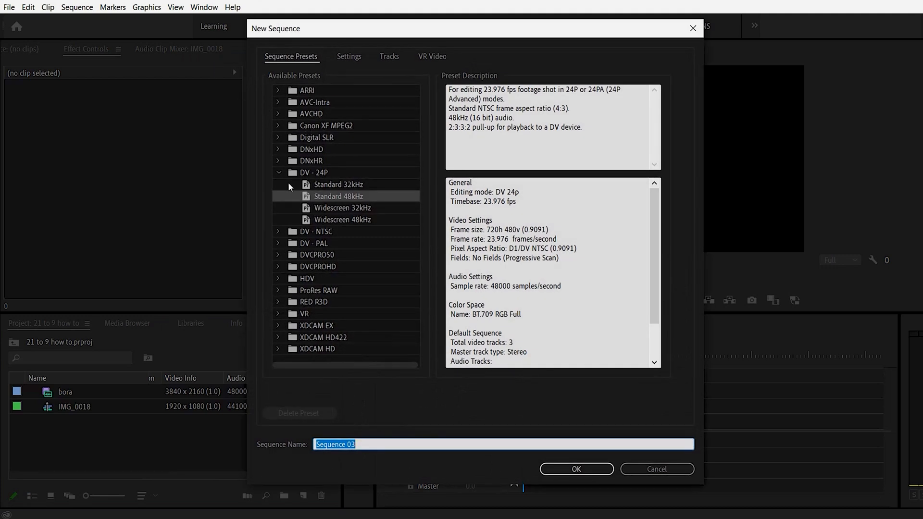
pyautogui.click(348, 55)
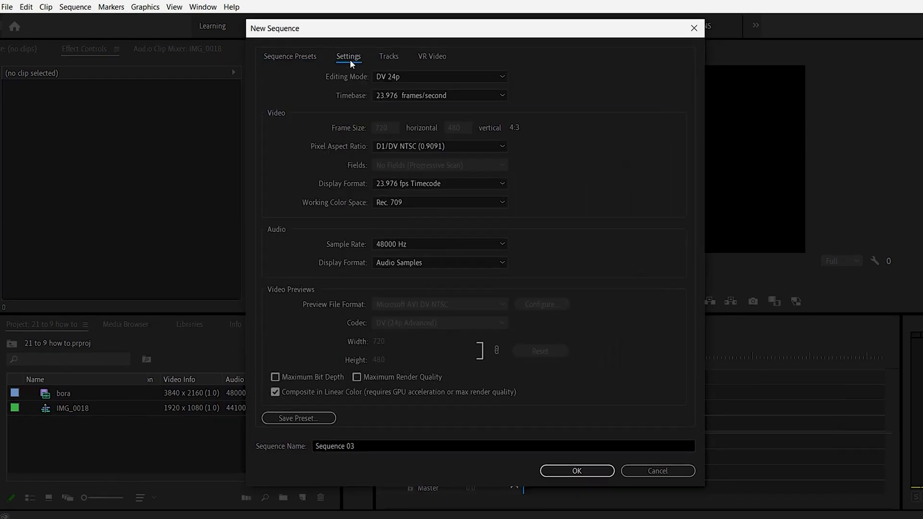
pyautogui.click(439, 77)
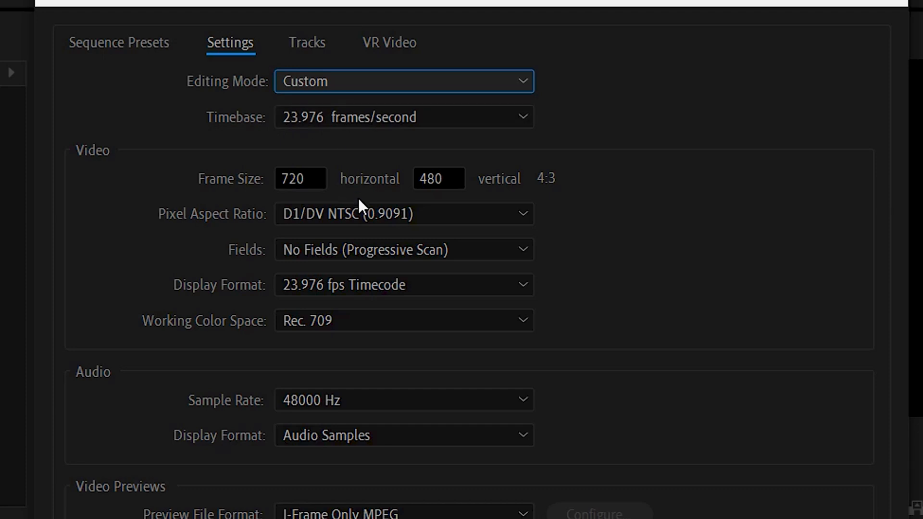
# Use square pixels and a 3840 × 1645 frame size.
pyautogui.click(403, 213)
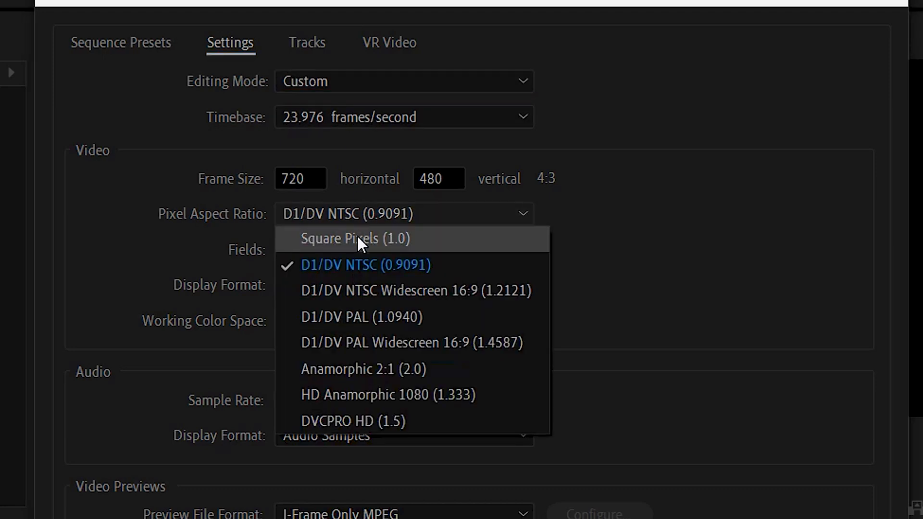
pyautogui.click(355, 239)
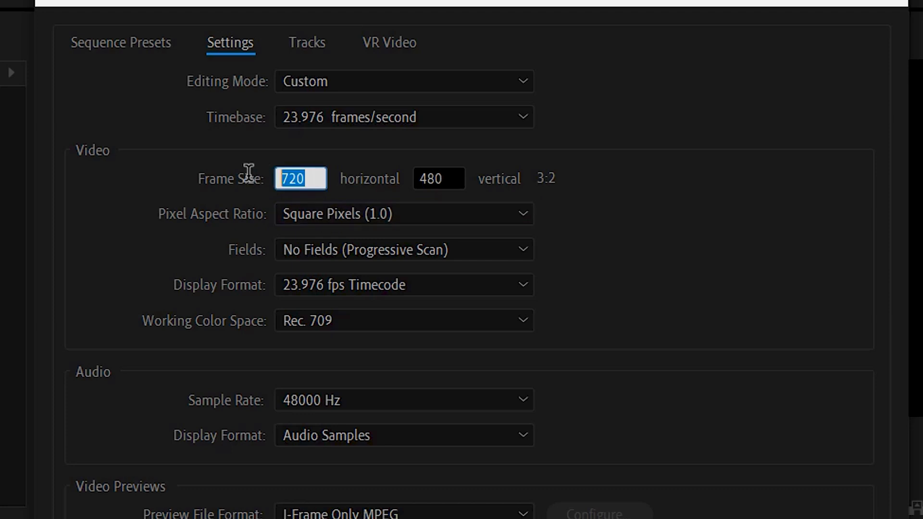
pyautogui.write('3840')
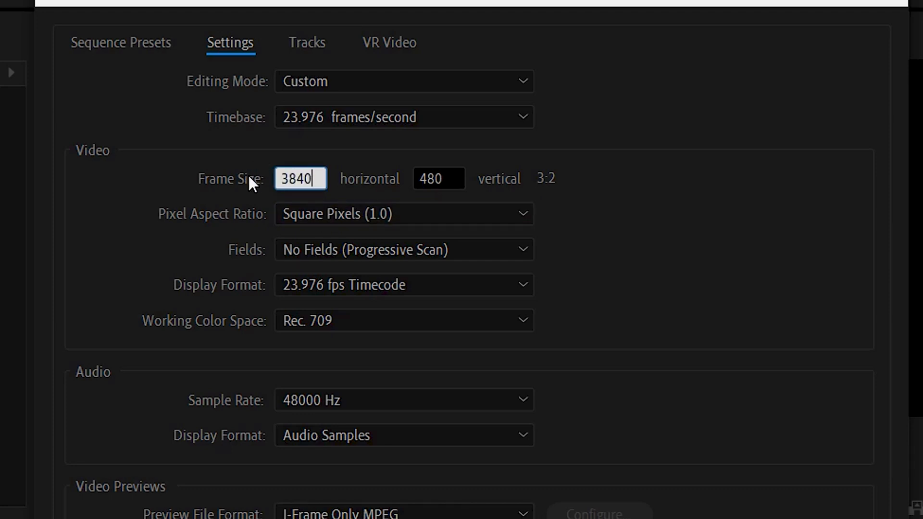
pyautogui.click(438, 178)
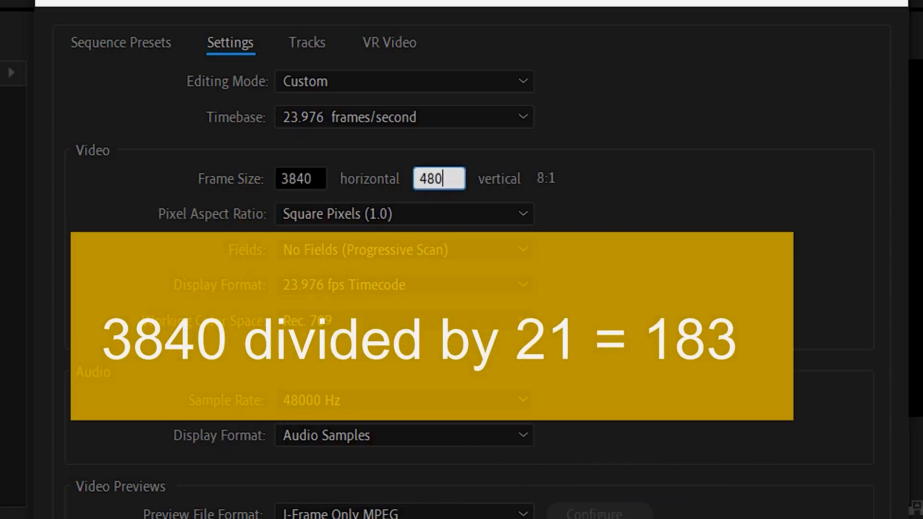
pyautogui.moveTo(840, 483)
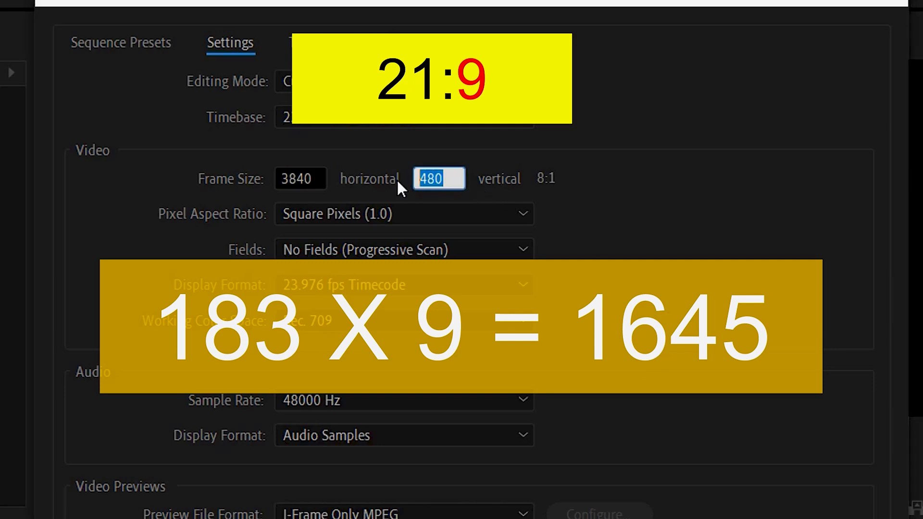
pyautogui.write('1645')
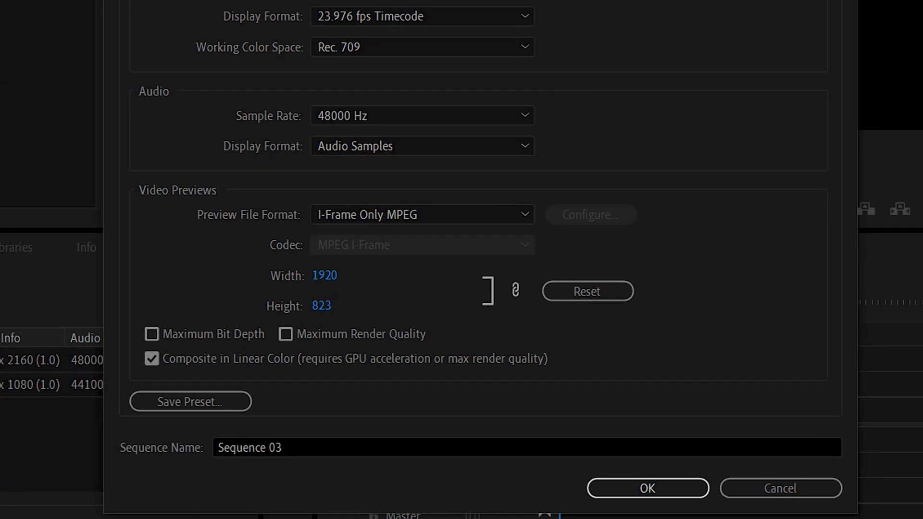
pyautogui.moveTo(345, 317)
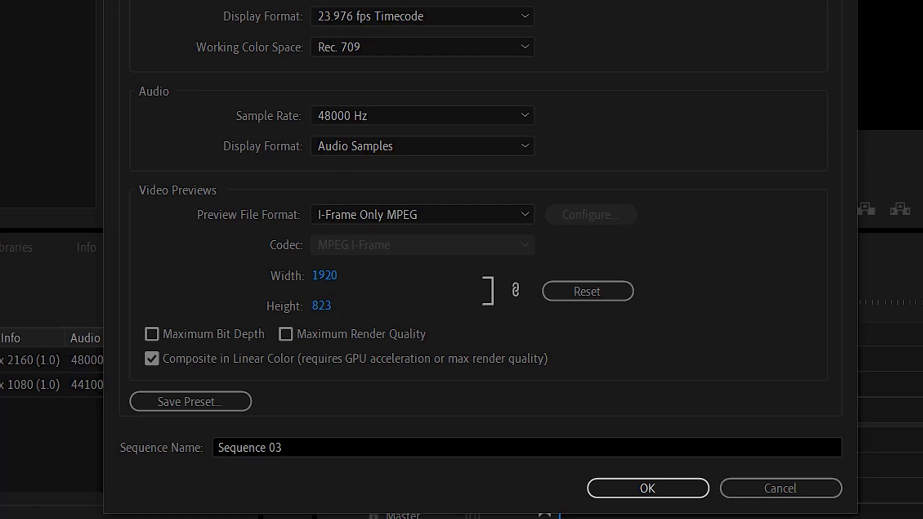
pyautogui.moveTo(722, 261)
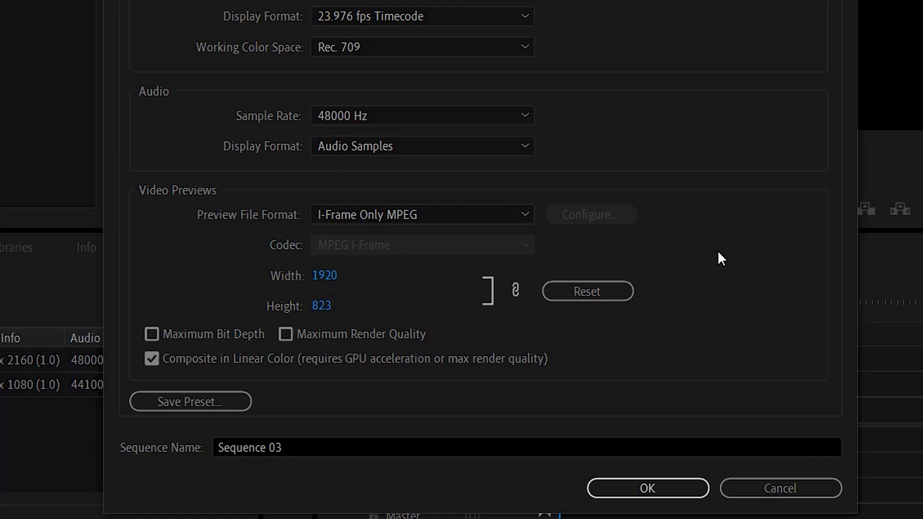
pyautogui.moveTo(430, 232)
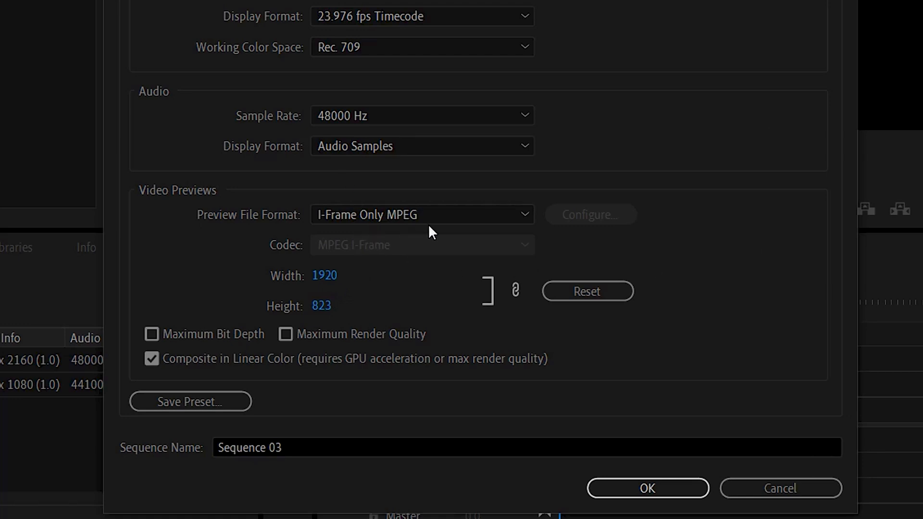
pyautogui.moveTo(345, 302)
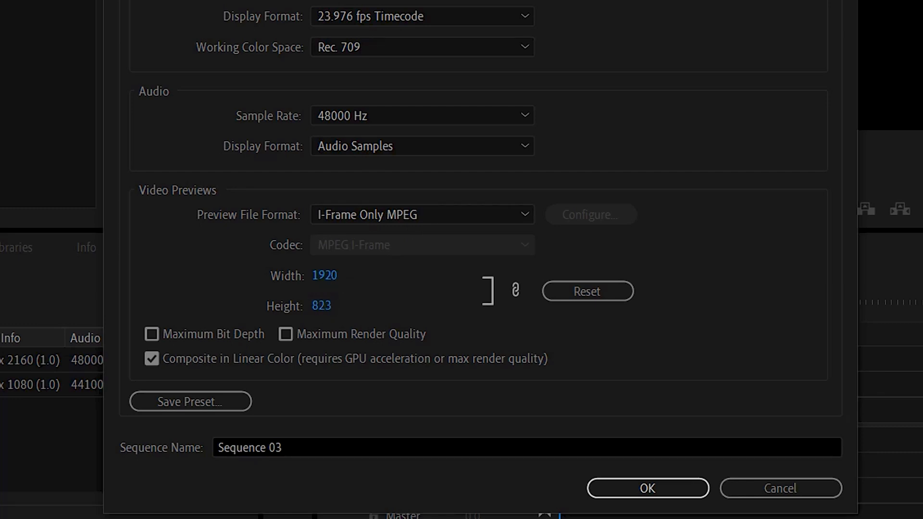
pyautogui.moveTo(459, 235)
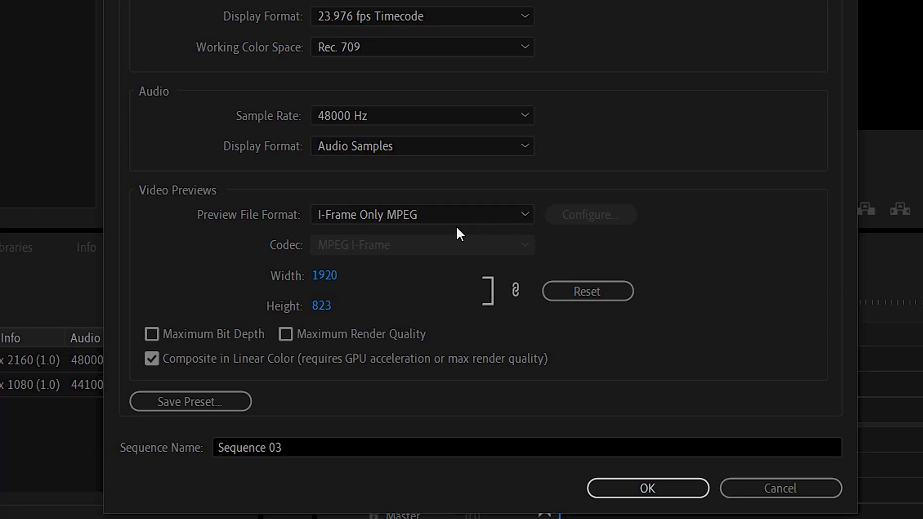
# Set previews to GoPro CineForm (YUV 10-bit) and create Sequence 03.
pyautogui.click(421, 214)
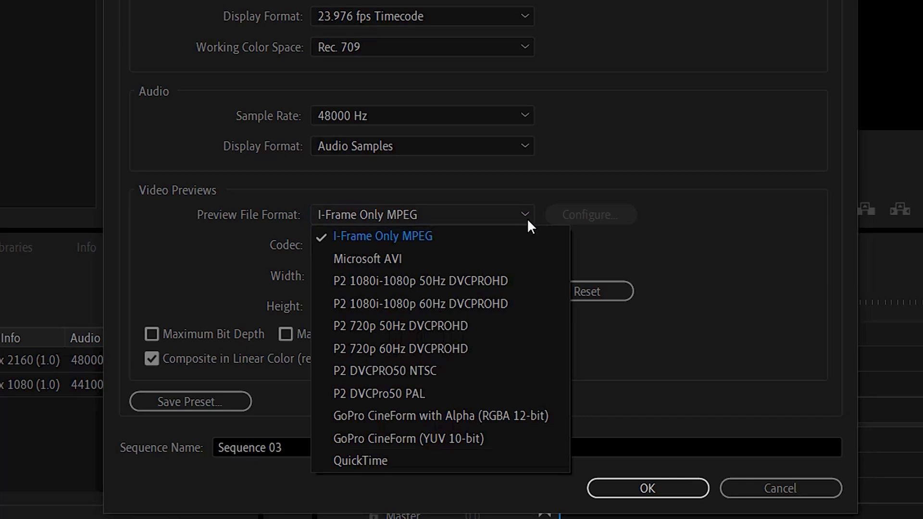
pyautogui.moveTo(408, 439)
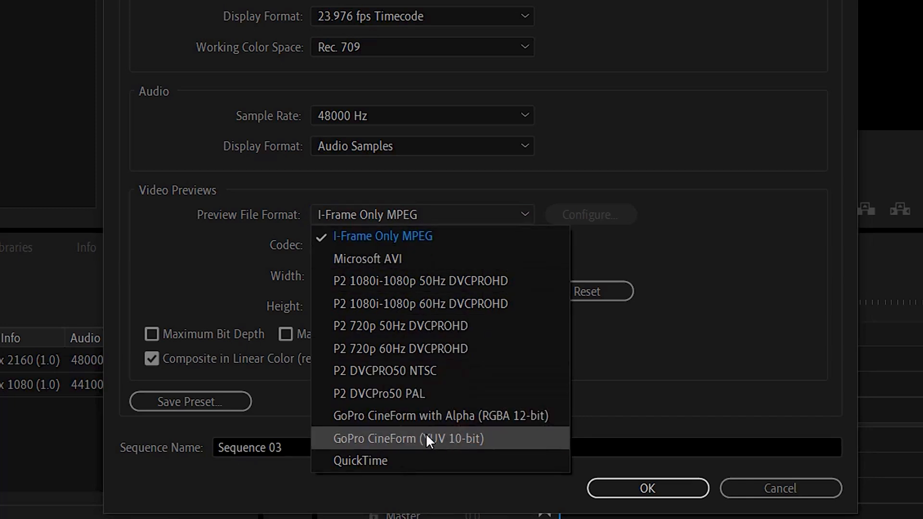
pyautogui.click(407, 438)
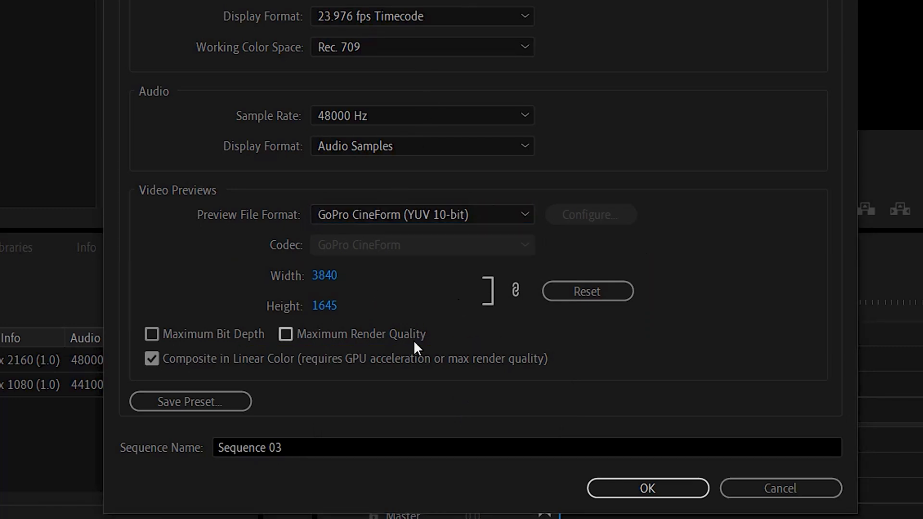
pyautogui.click(267, 448)
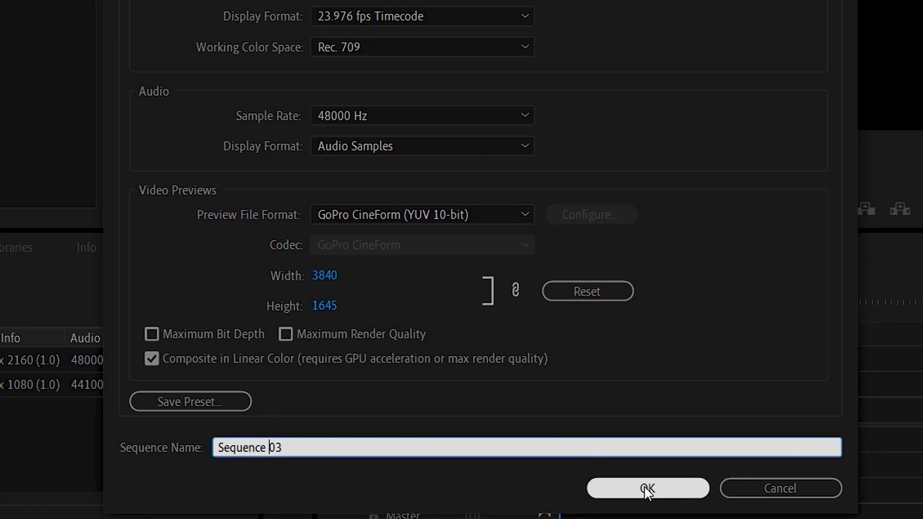
pyautogui.click(647, 488)
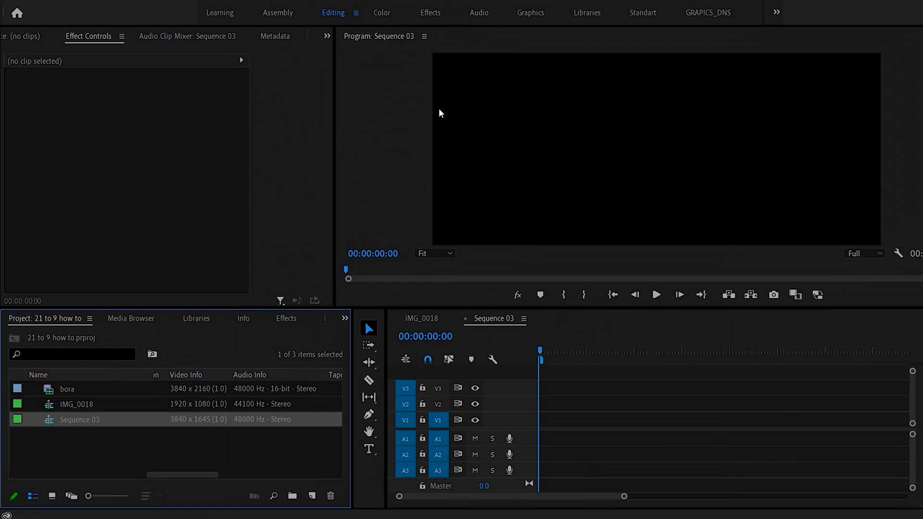
pyautogui.moveTo(525, 237)
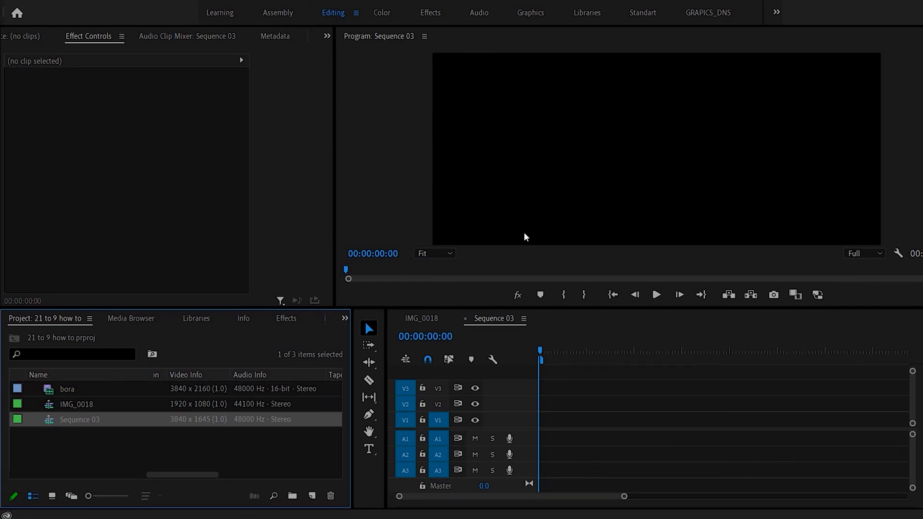
pyautogui.moveTo(520, 236)
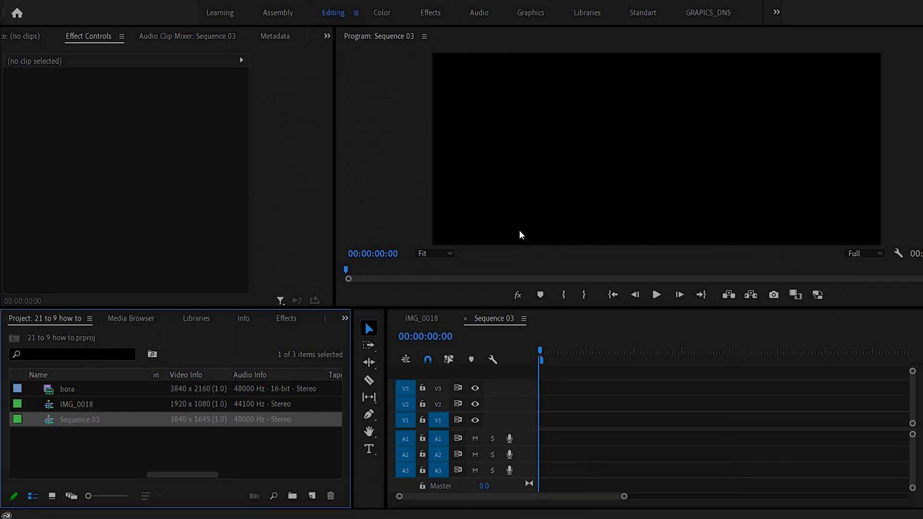
pyautogui.moveTo(57, 393)
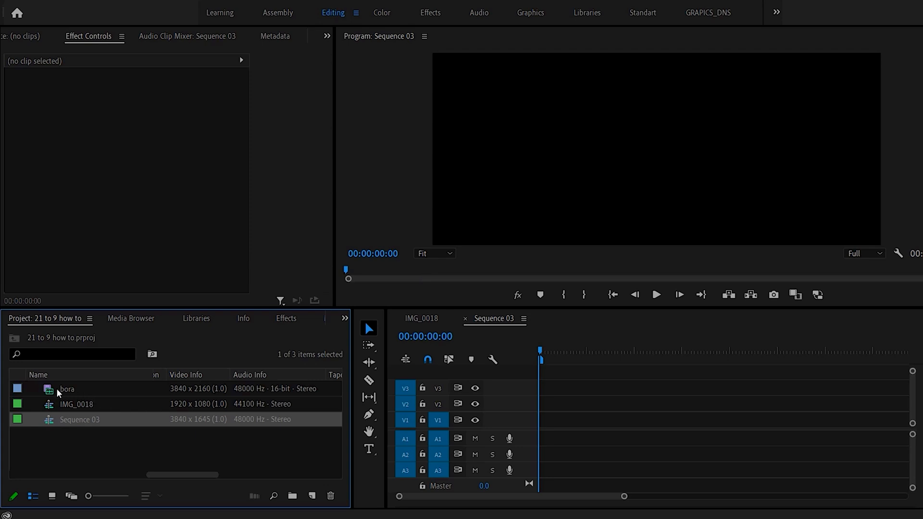
# Place the bora clip on Sequence 03's timeline, keeping the 3840 × 1645 settings.
pyautogui.moveTo(67, 388); pyautogui.dragTo(582, 427)
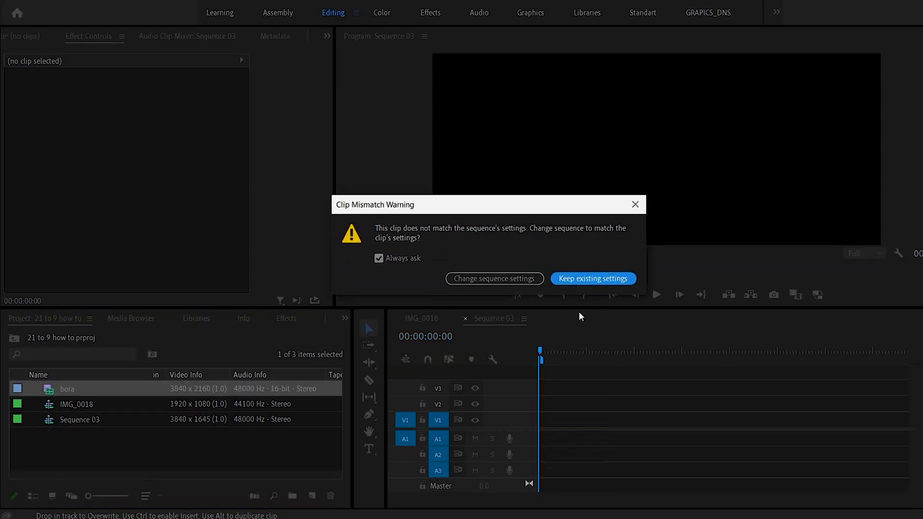
pyautogui.click(593, 279)
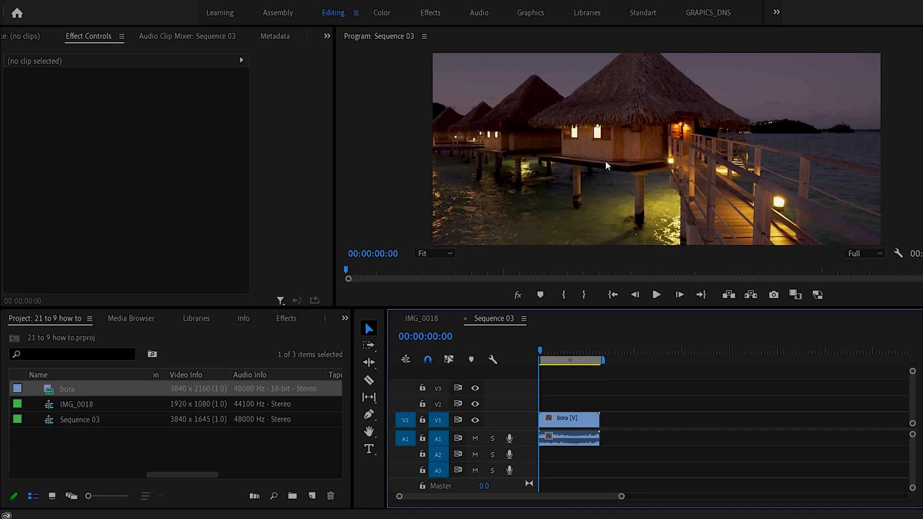
pyautogui.moveTo(629, 220)
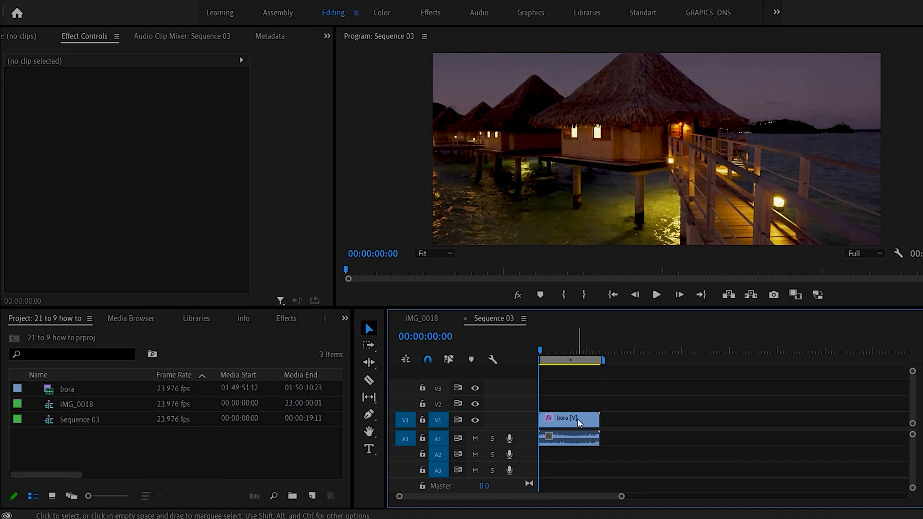
# Scrub the bora clip's Position Y to 1043.5 and play back to check the framing.
pyautogui.click(569, 418)
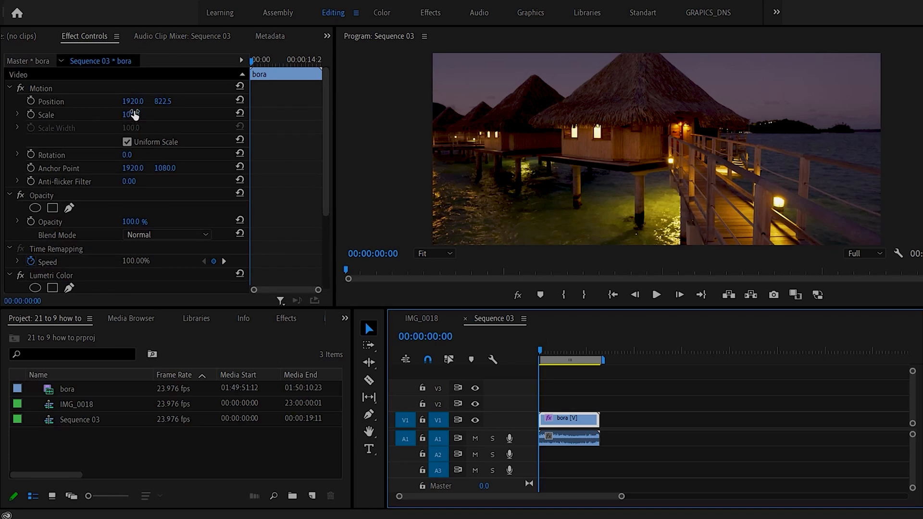
pyautogui.moveTo(162, 101); pyautogui.dragTo(165, 102)
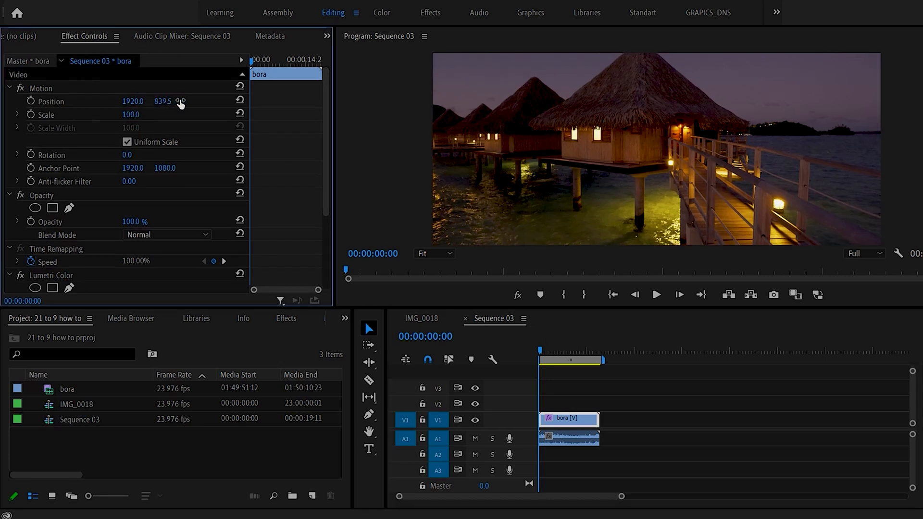
pyautogui.moveTo(164, 101); pyautogui.dragTo(163, 103)
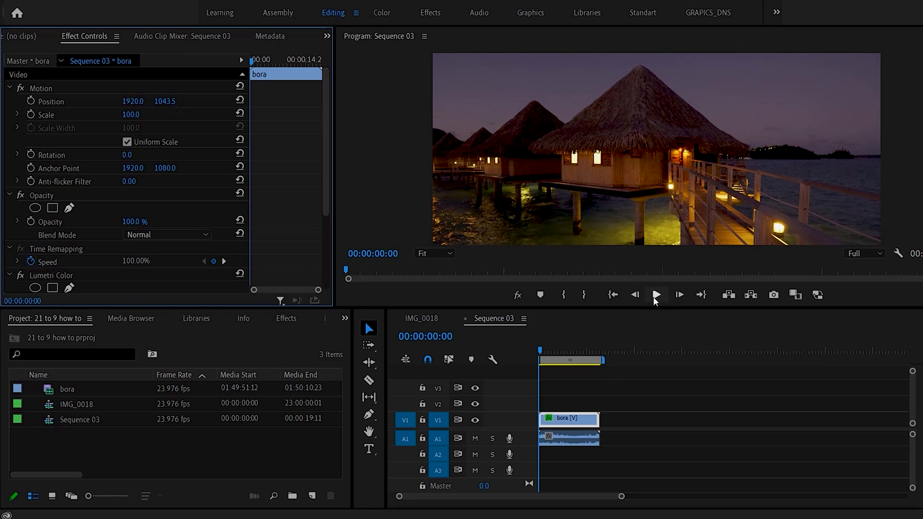
pyautogui.click(655, 295)
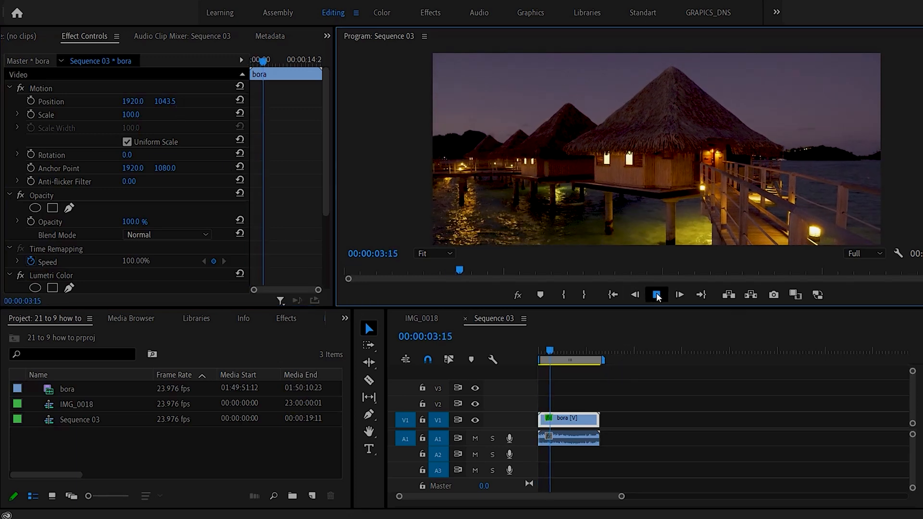
pyautogui.click(655, 295)
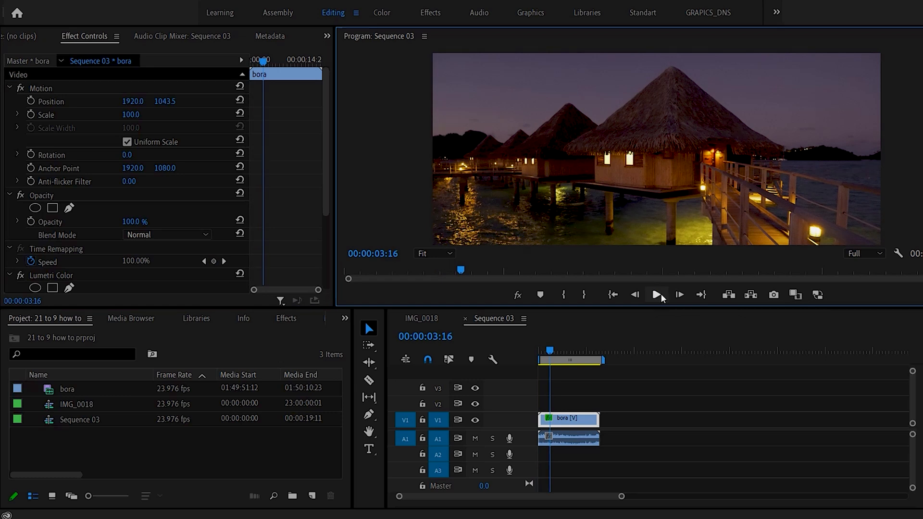